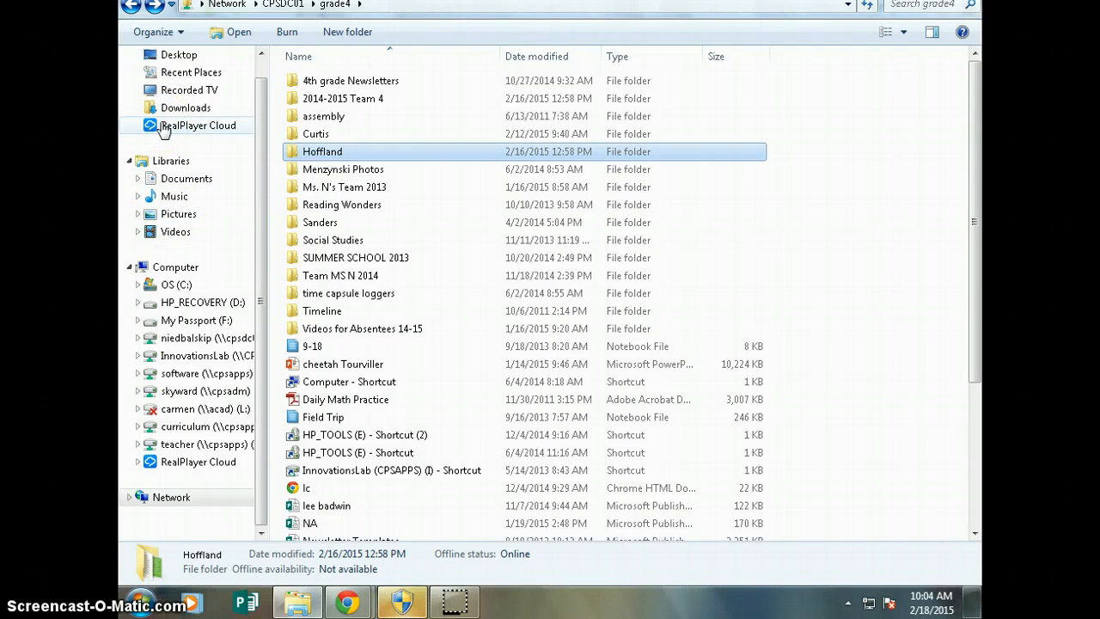
{"action": "mouse_move", "coordinate": [129, 356]}
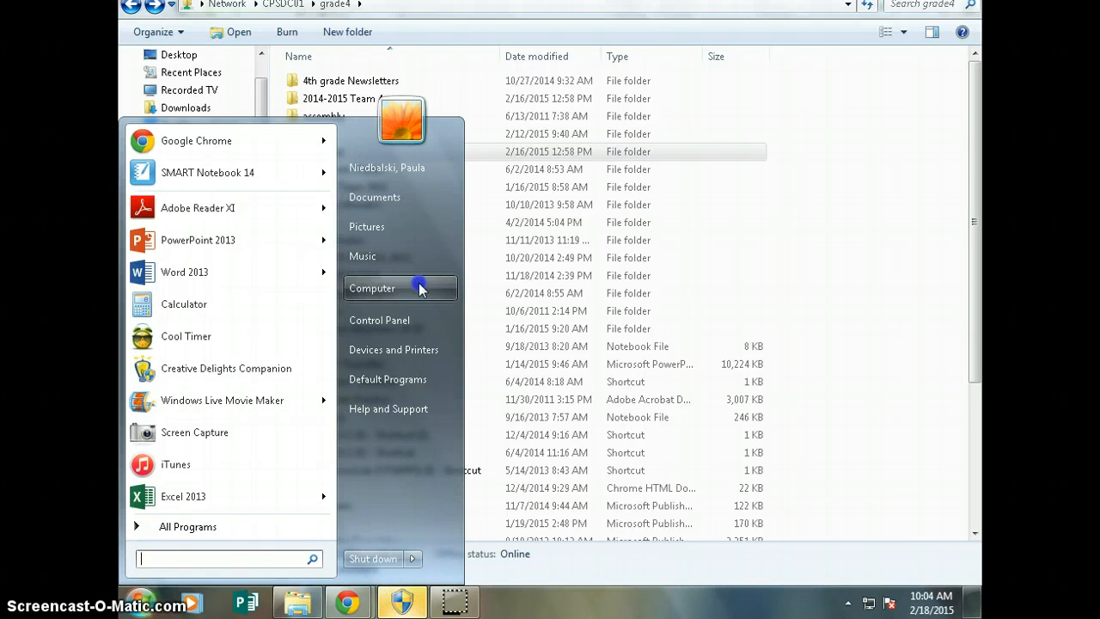
Open My Cards from Computer > grade4 > Hoffland > Friendship Cards > Izzy.
{"action": "left_click", "coordinate": [372, 287]}
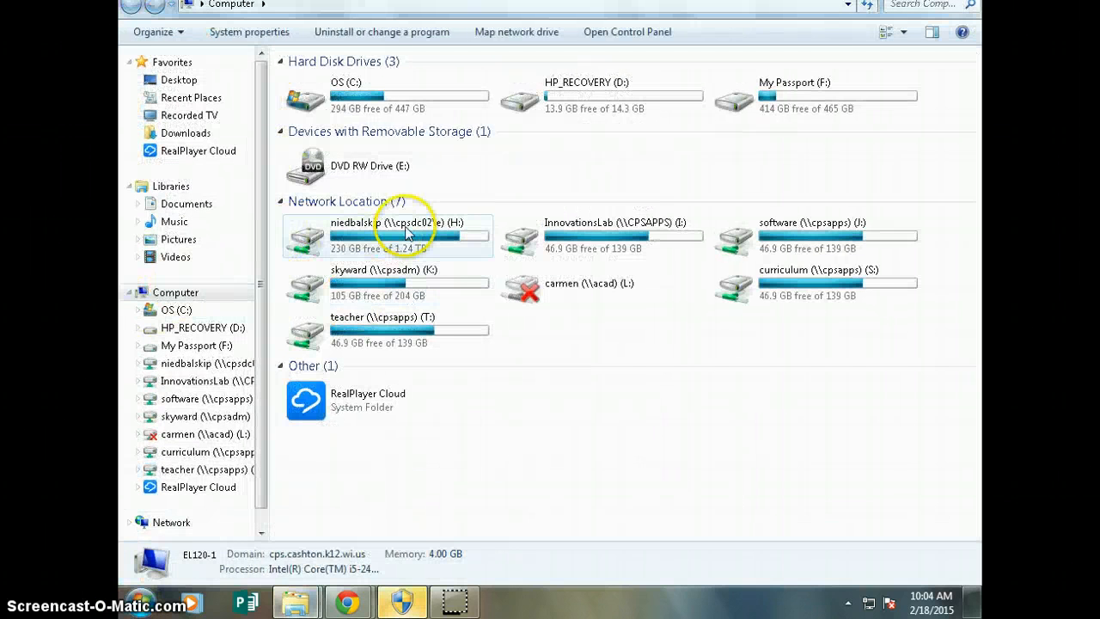
{"action": "mouse_move", "coordinate": [297, 599]}
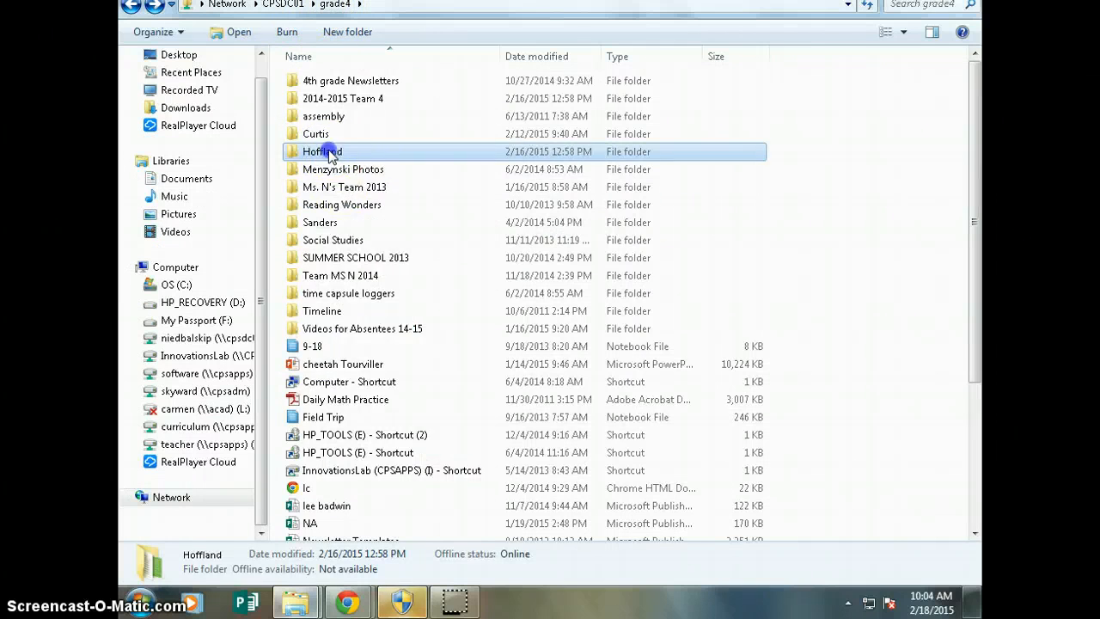
{"action": "double_click", "coordinate": [322, 151]}
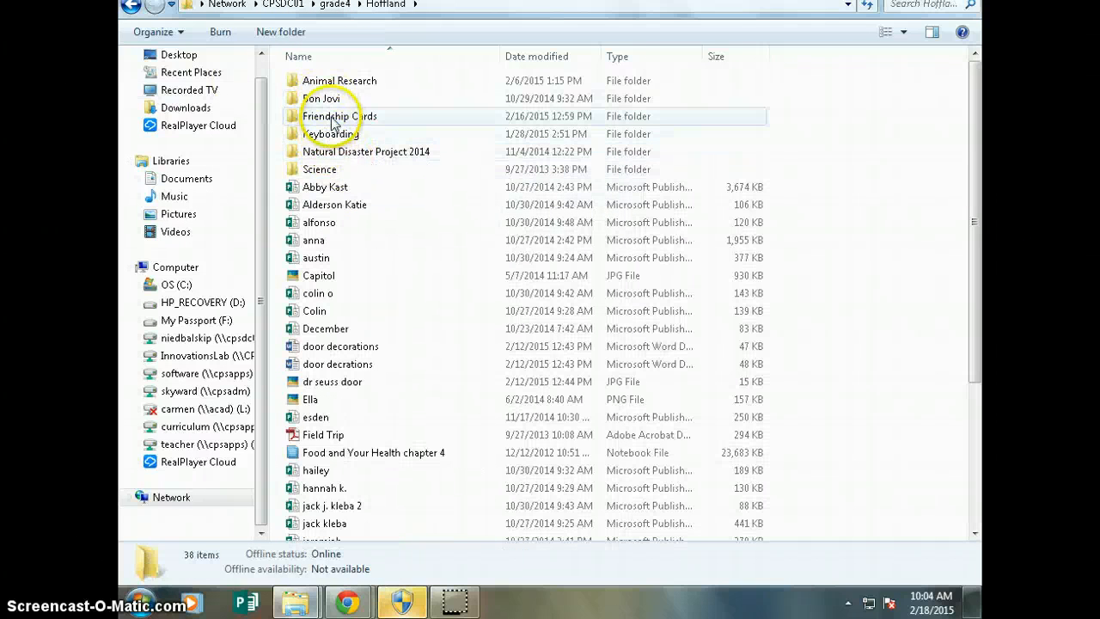
{"action": "double_click", "coordinate": [340, 116]}
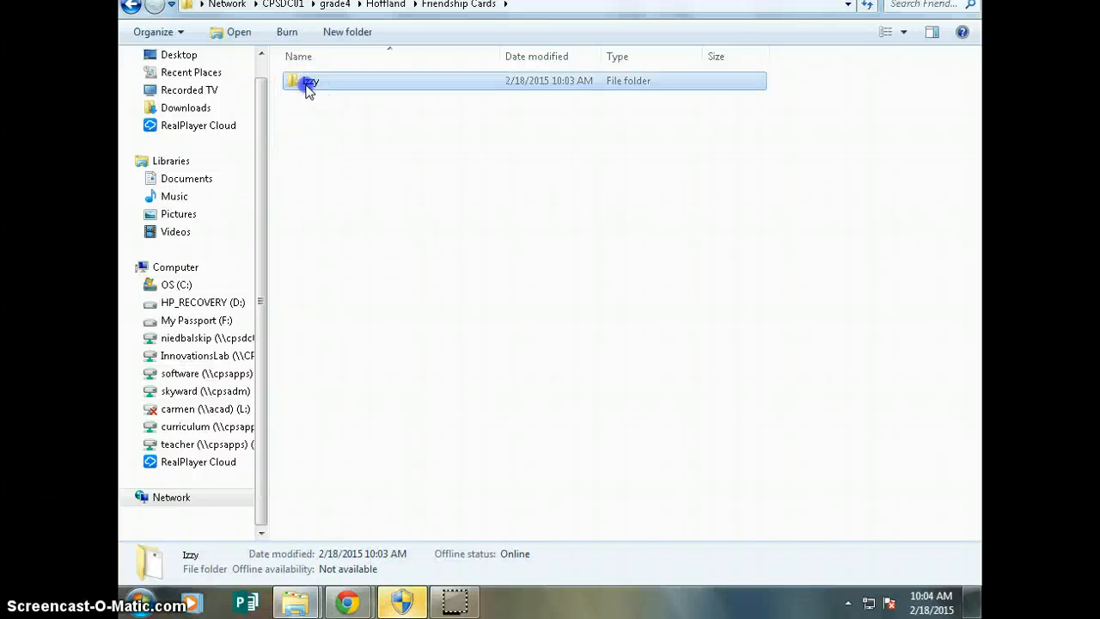
{"action": "double_click", "coordinate": [309, 80]}
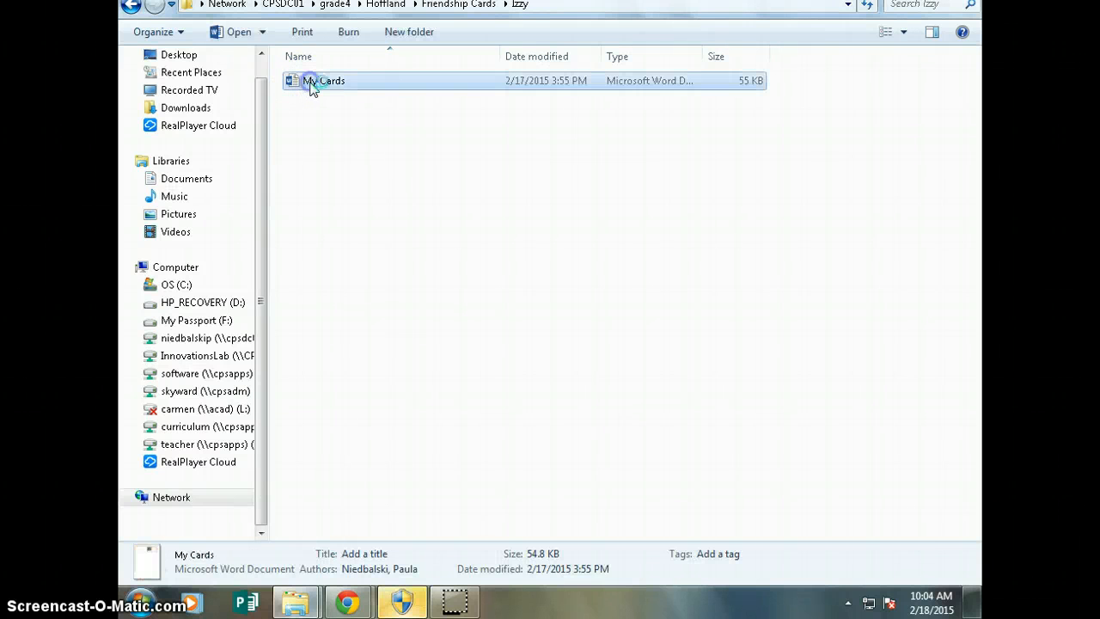
{"action": "double_click", "coordinate": [324, 79]}
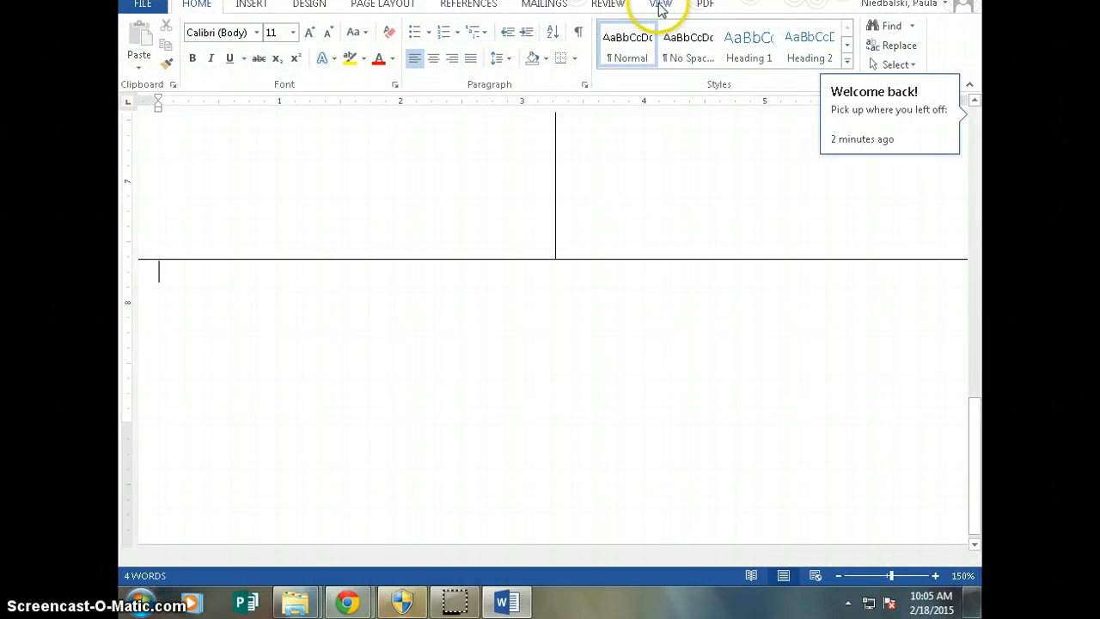
Set the document zoom to 75% to show the whole card page.
{"action": "left_click", "coordinate": [661, 4]}
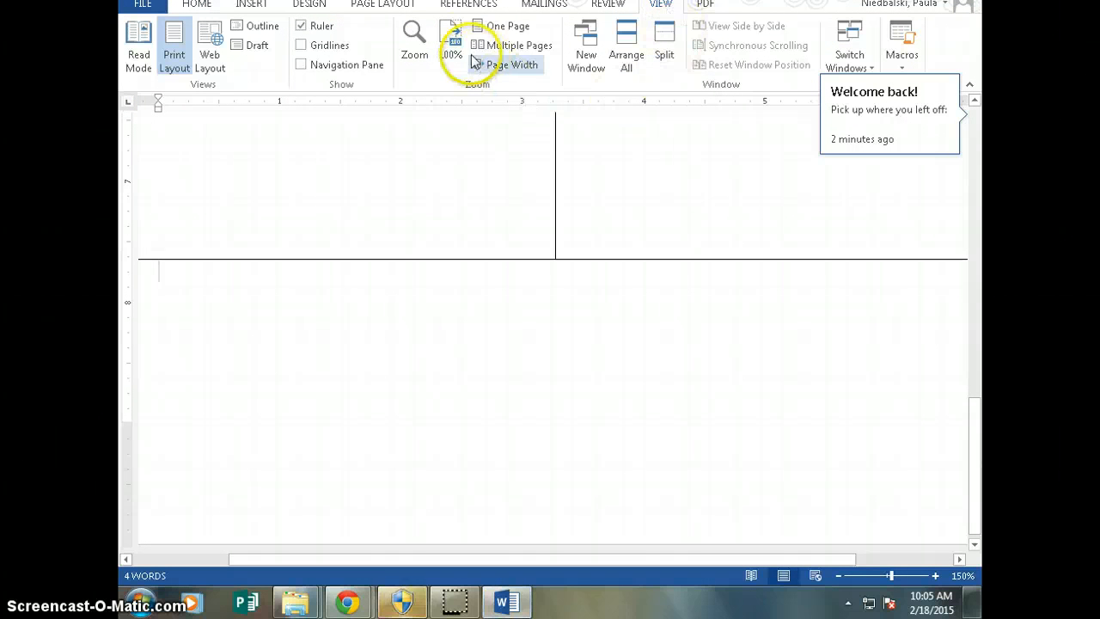
{"action": "left_click", "coordinate": [414, 38]}
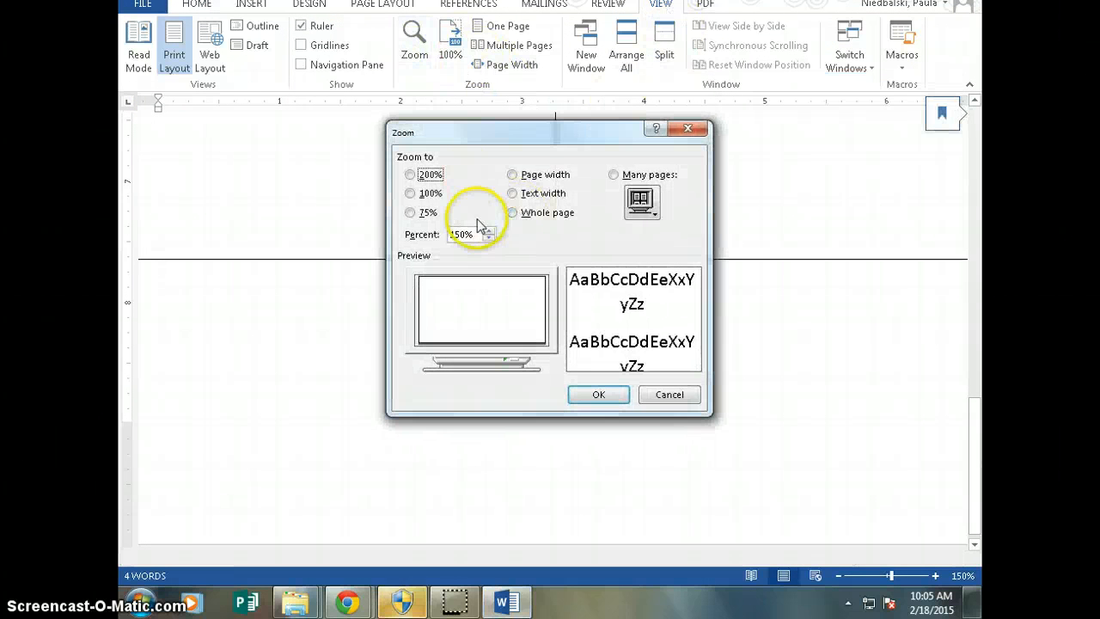
{"action": "left_click", "coordinate": [598, 393]}
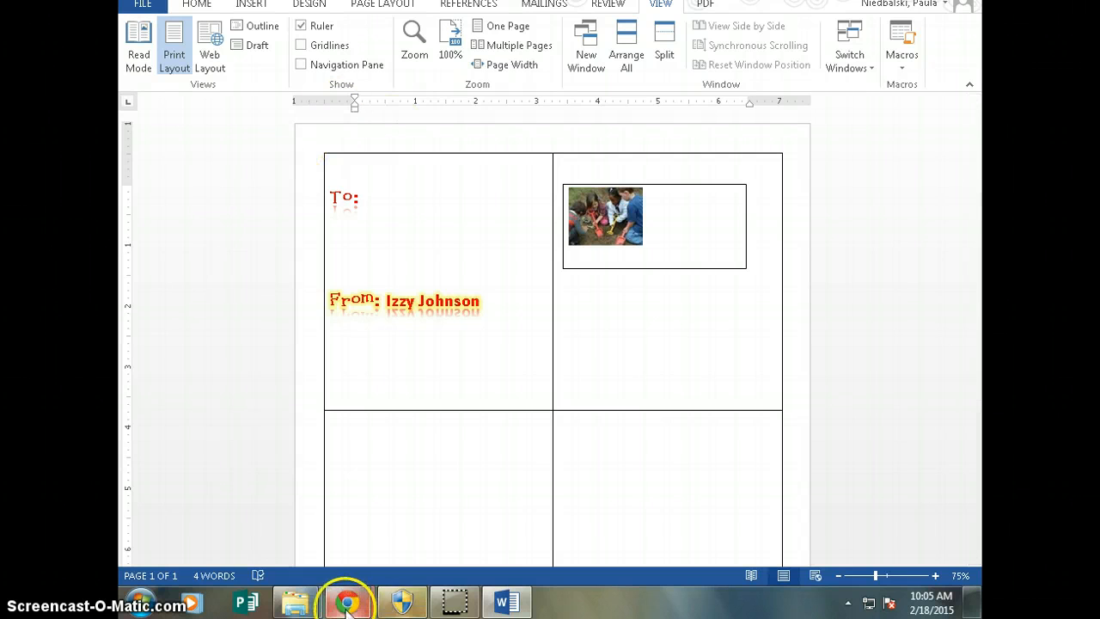
Open the Friendship Cards resources page on the Team Niedbalski 4 class site.
{"action": "left_click", "coordinate": [346, 598]}
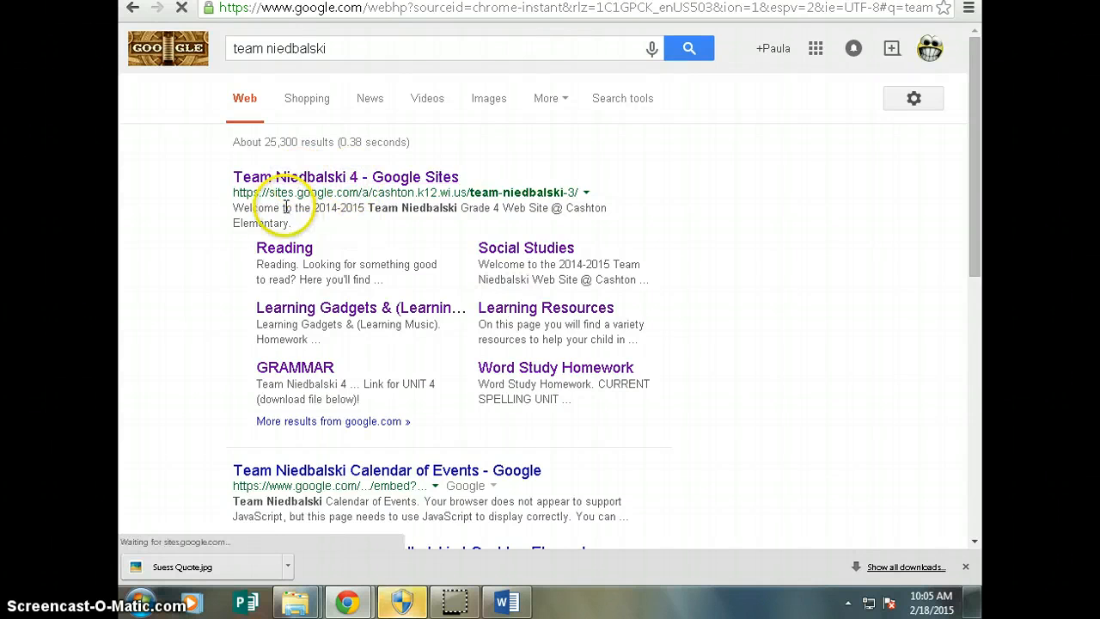
{"action": "left_click", "coordinate": [346, 177]}
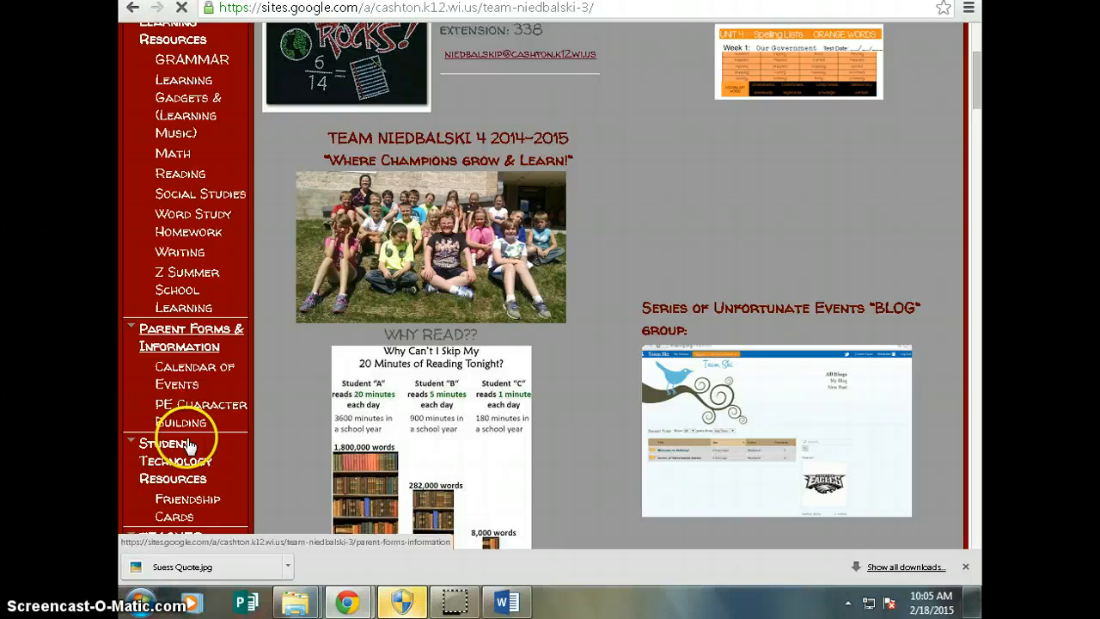
{"action": "scroll", "scroll_direction": "down", "scroll_amount": 3}
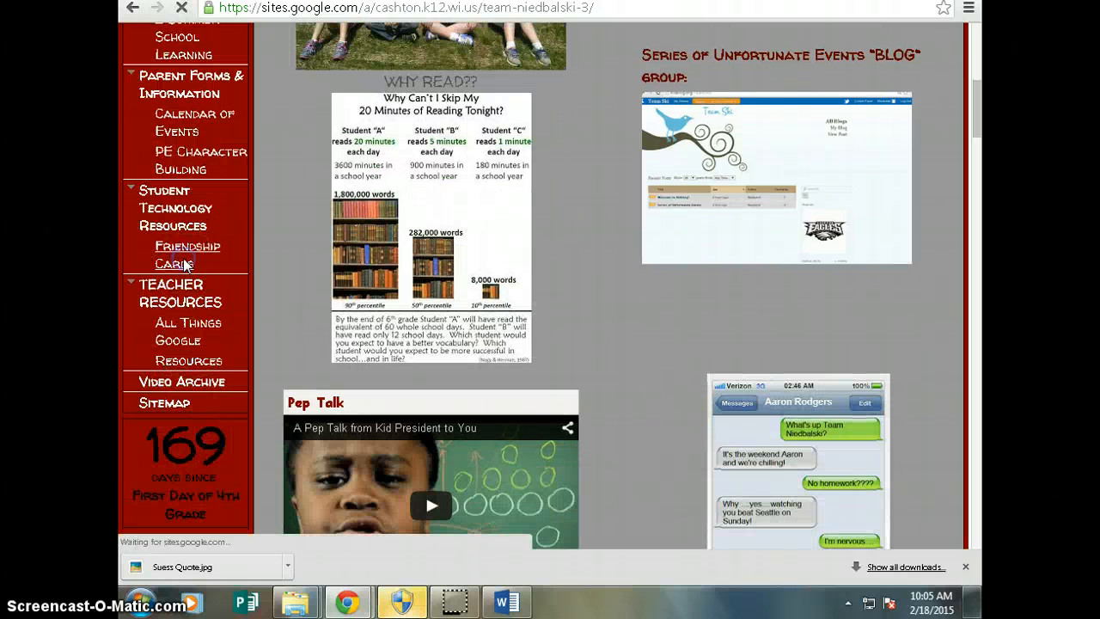
{"action": "left_click", "coordinate": [187, 254]}
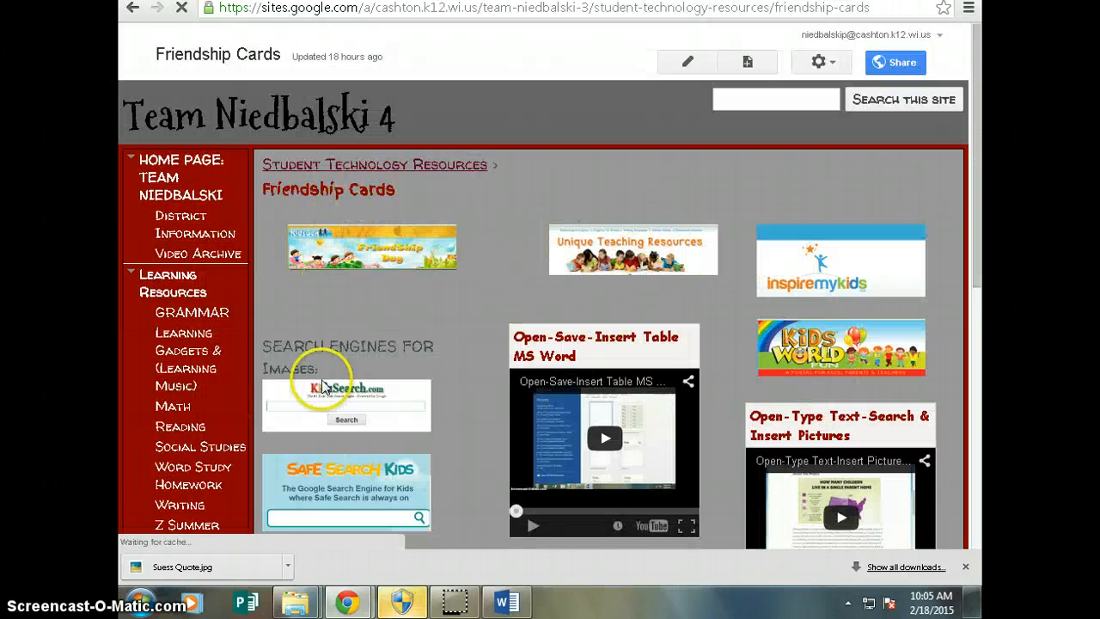
{"action": "scroll", "scroll_direction": "down", "scroll_amount": 3}
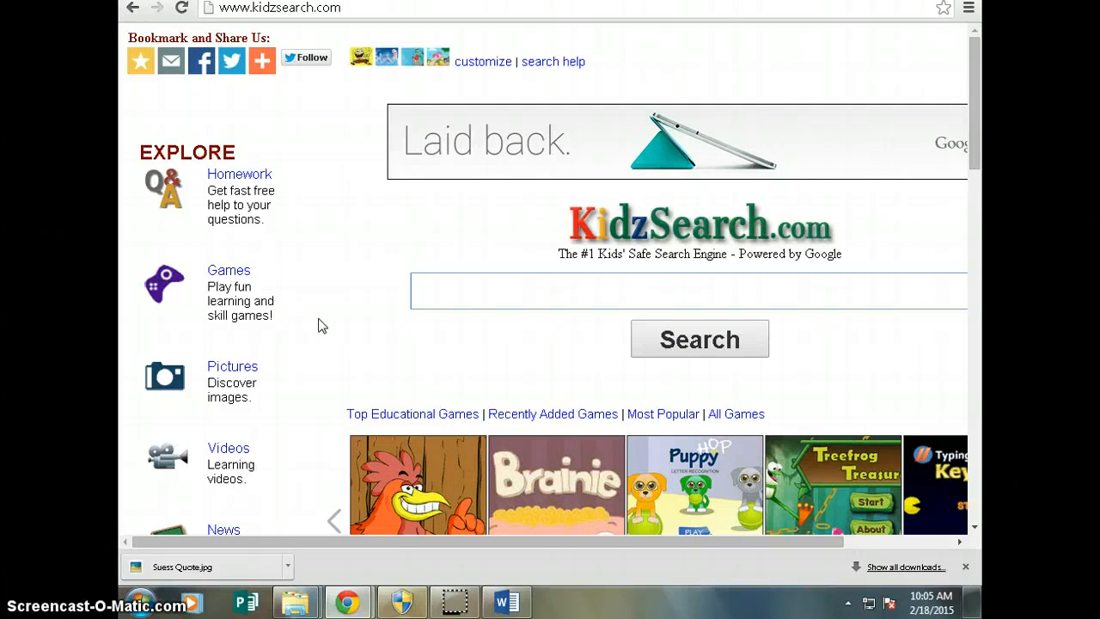
Search KidzSearch images for 'green bay packer players' and browse the results.
{"action": "type", "text": "green bay packer players"}
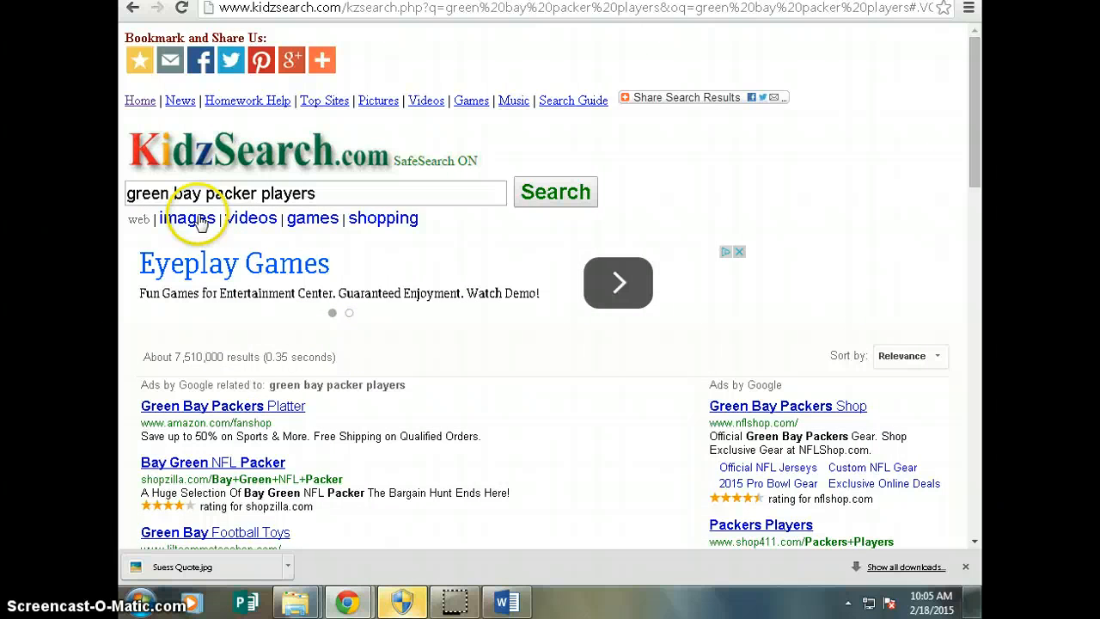
{"action": "left_click", "coordinate": [189, 217]}
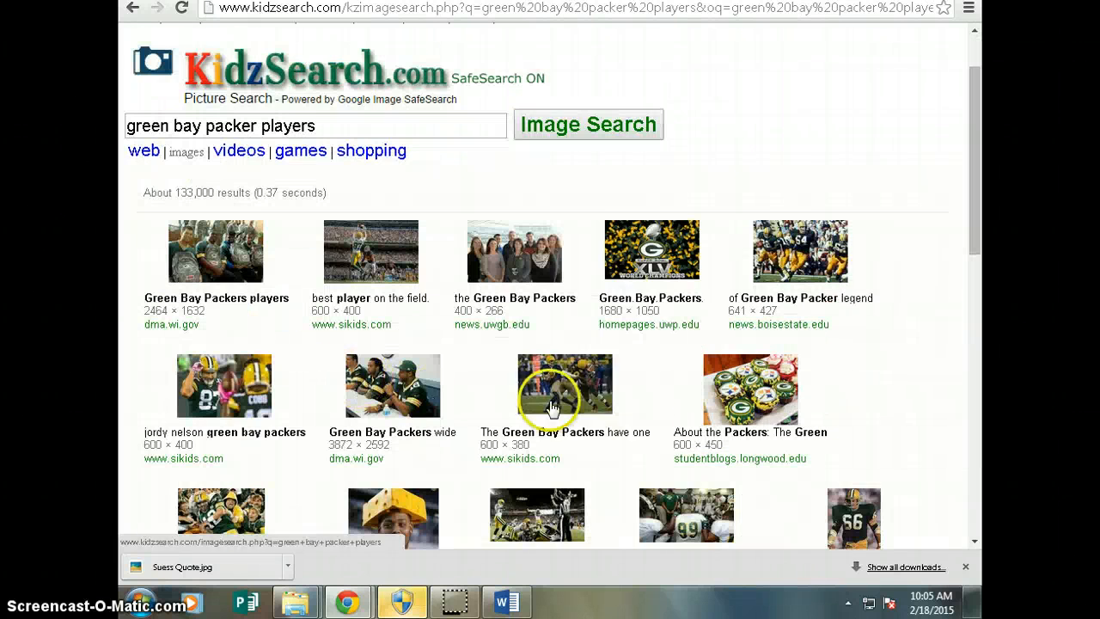
{"action": "scroll", "scroll_direction": "down", "scroll_amount": 3}
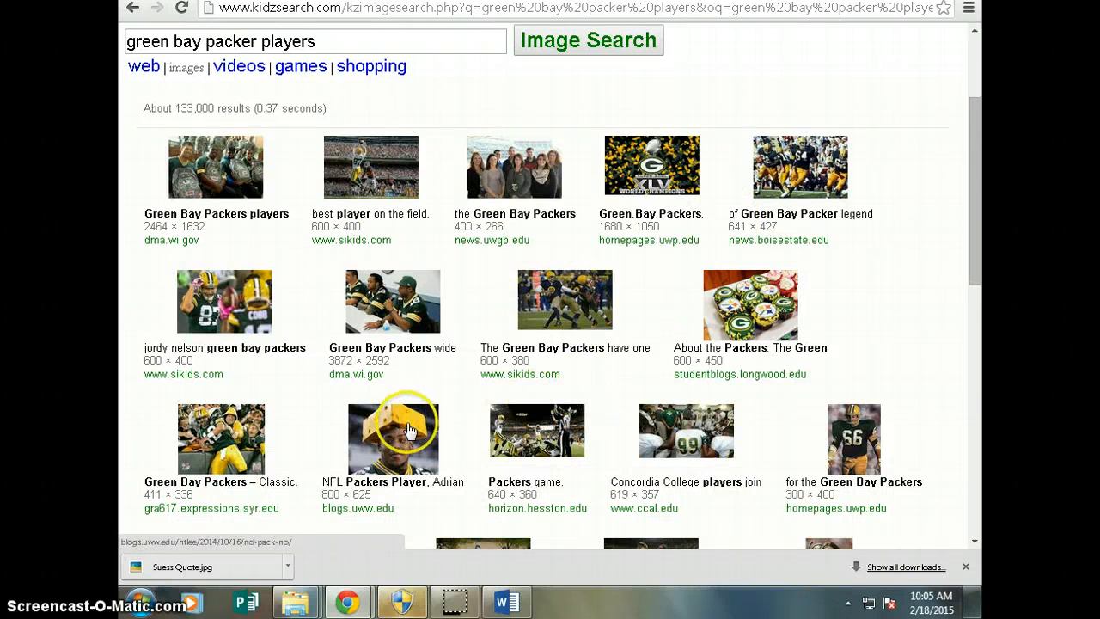
{"action": "scroll", "scroll_direction": "down", "scroll_amount": 3}
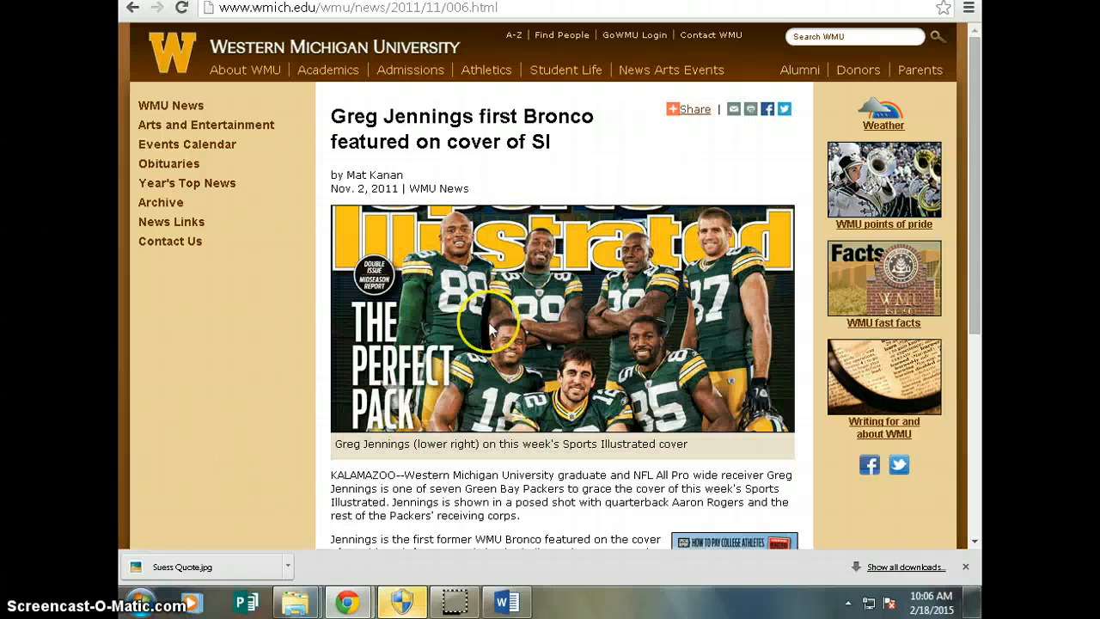
Save the cover image as 'Packers' in CPSDC01 > grade4 > Hoffland > Friendship Cards > Izzy.
{"action": "right_click", "coordinate": [494, 327]}
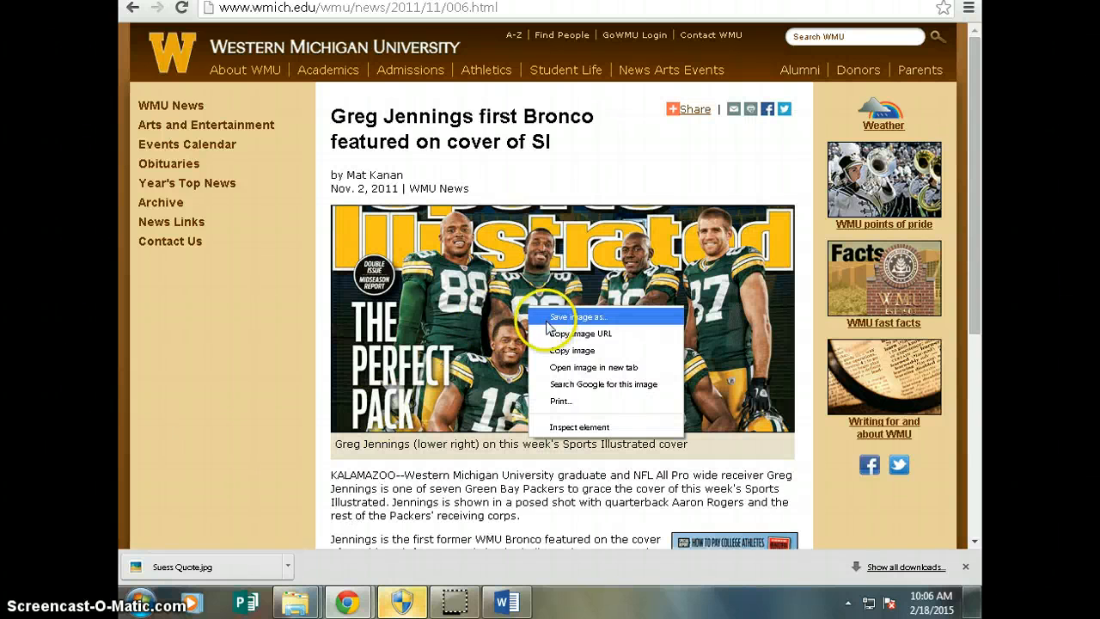
{"action": "left_click", "coordinate": [577, 316]}
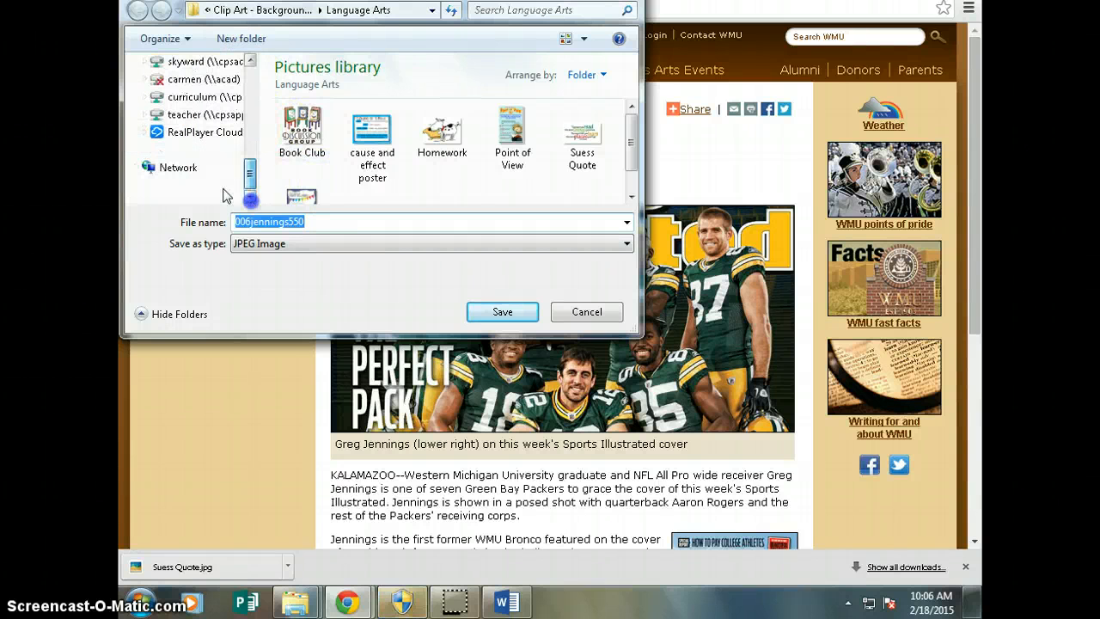
{"action": "left_click", "coordinate": [178, 167]}
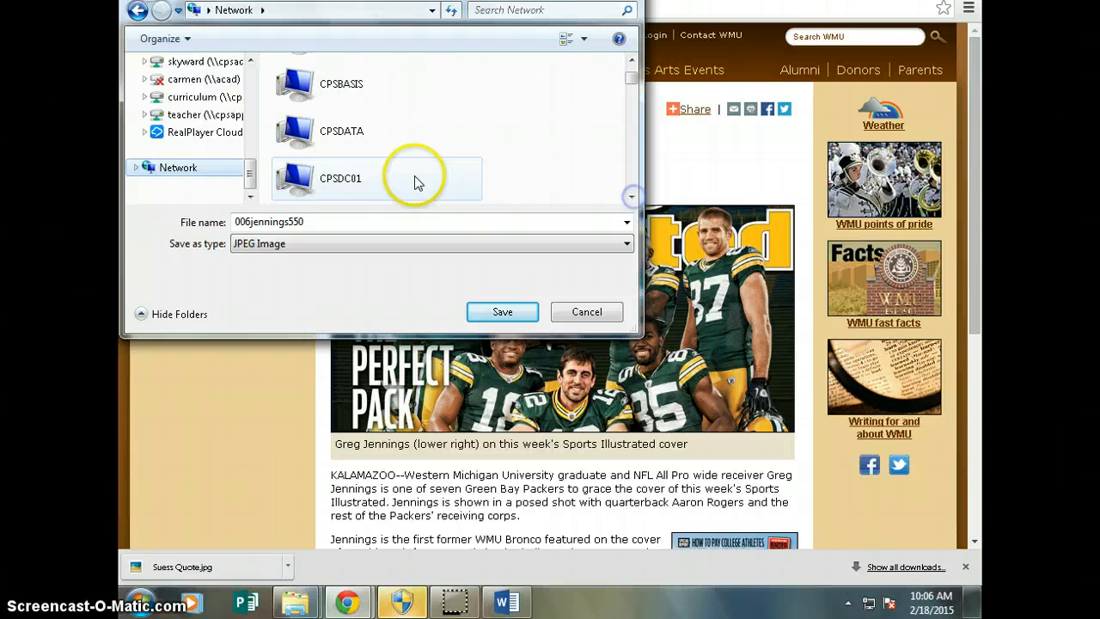
{"action": "double_click", "coordinate": [340, 178]}
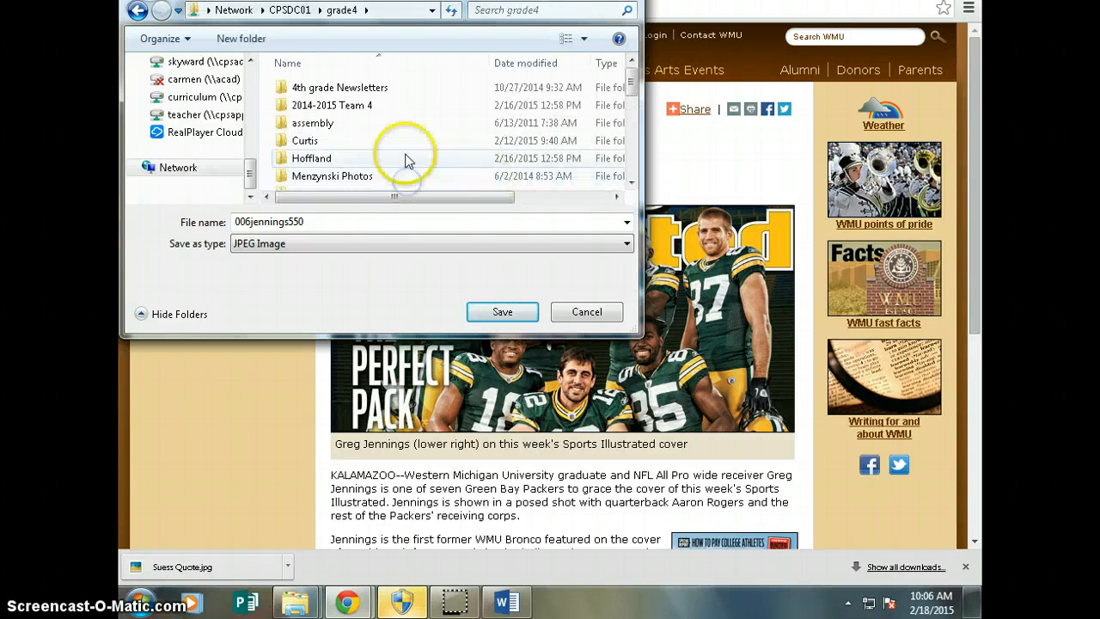
{"action": "double_click", "coordinate": [311, 158]}
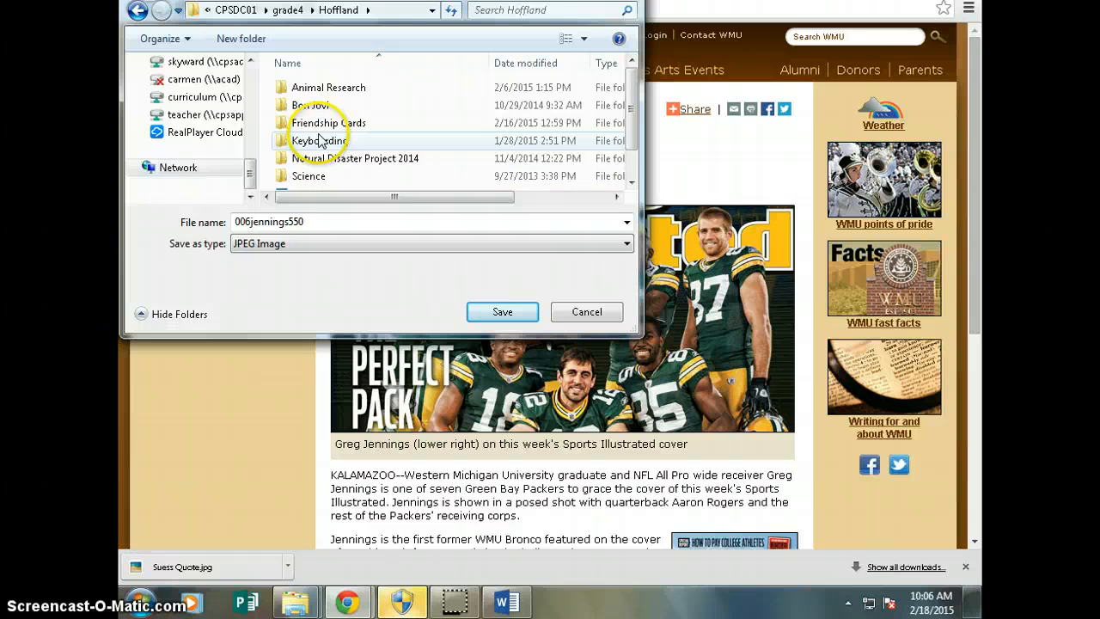
{"action": "double_click", "coordinate": [329, 122]}
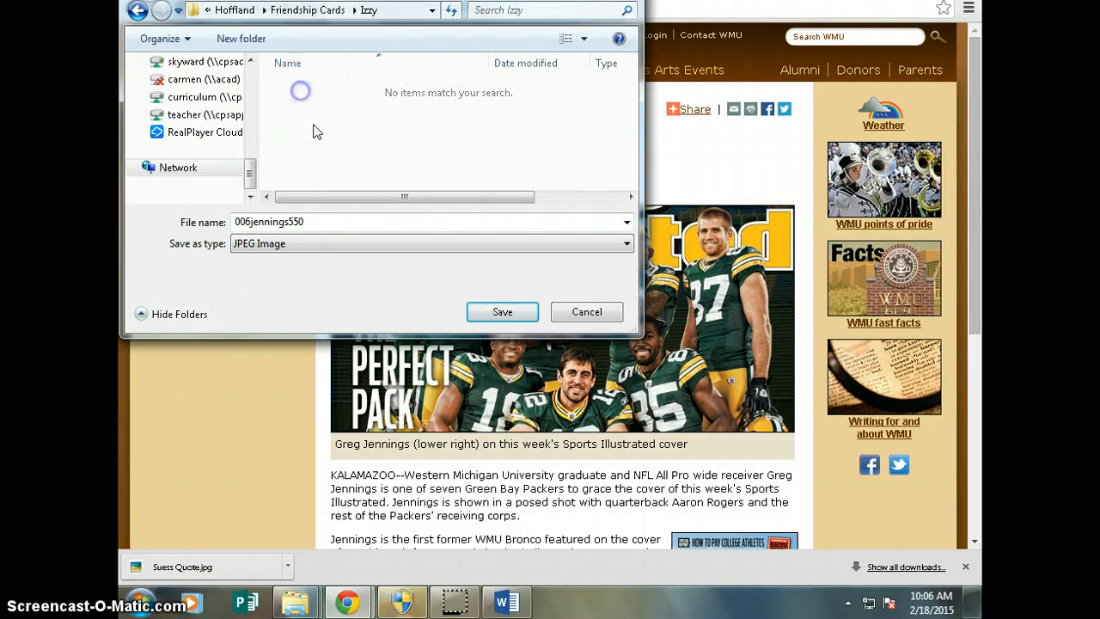
{"action": "type", "text": "Pac"}
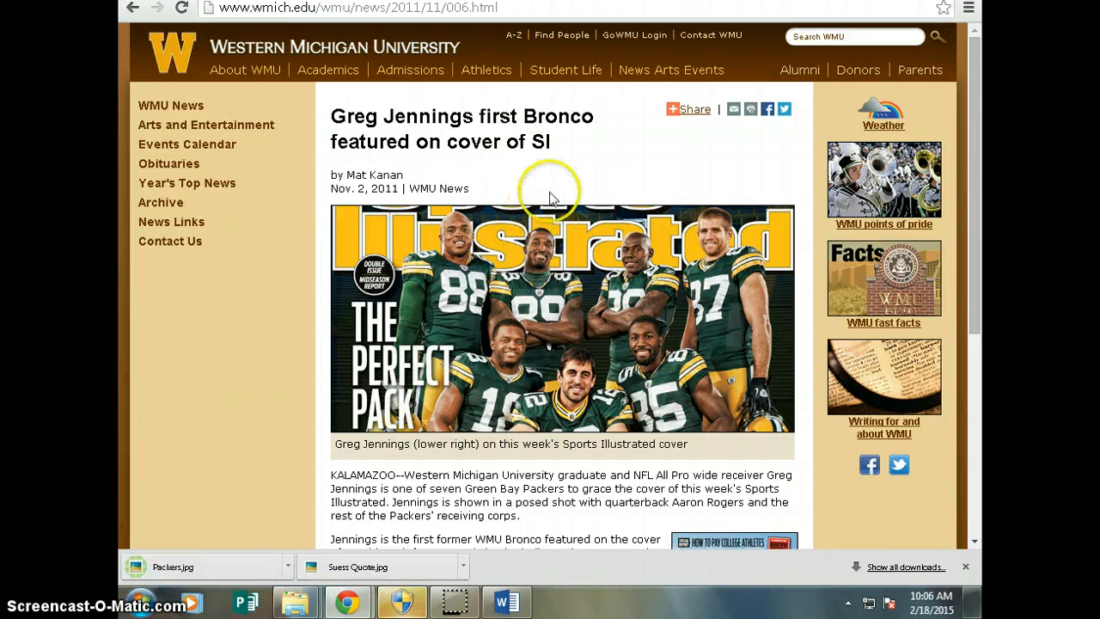
{"action": "left_click", "coordinate": [505, 599]}
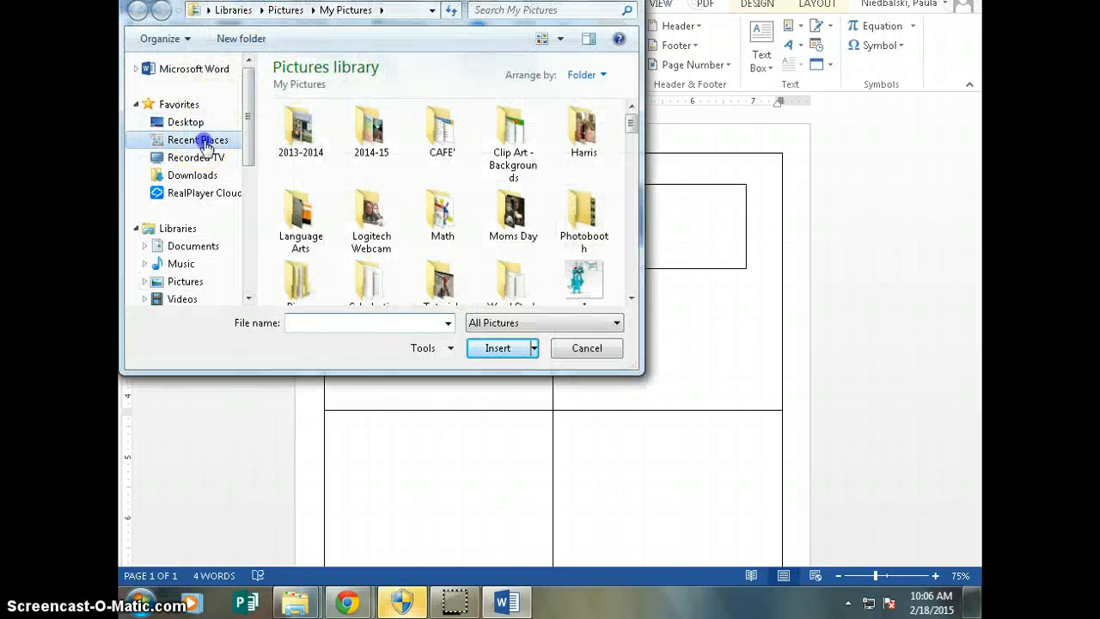
{"action": "left_click", "coordinate": [197, 139]}
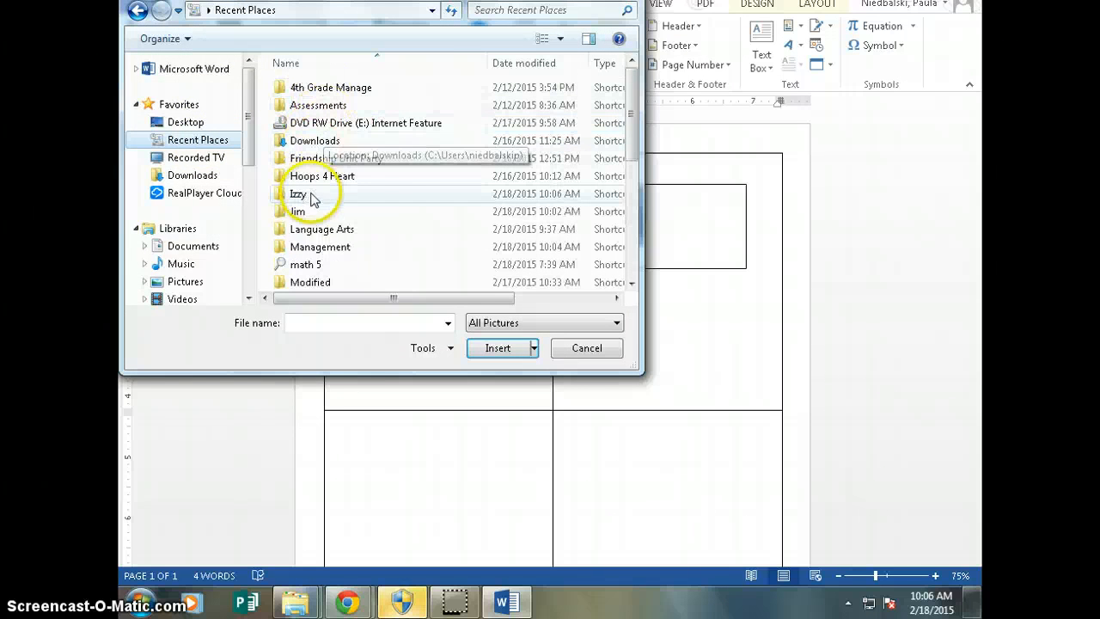
{"action": "double_click", "coordinate": [298, 193]}
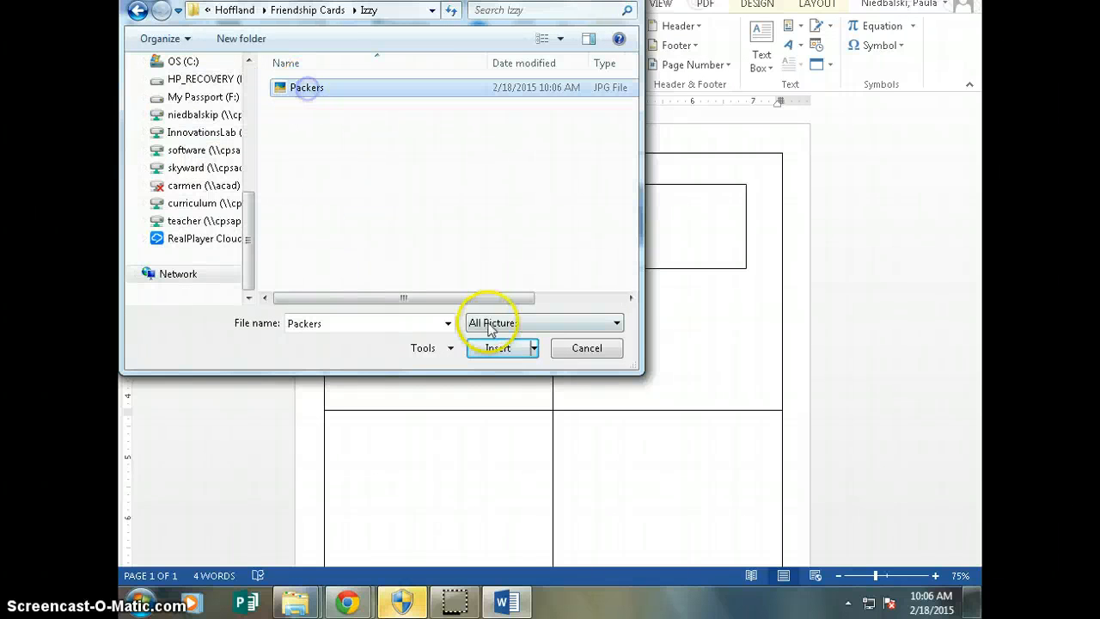
{"action": "left_click", "coordinate": [495, 348]}
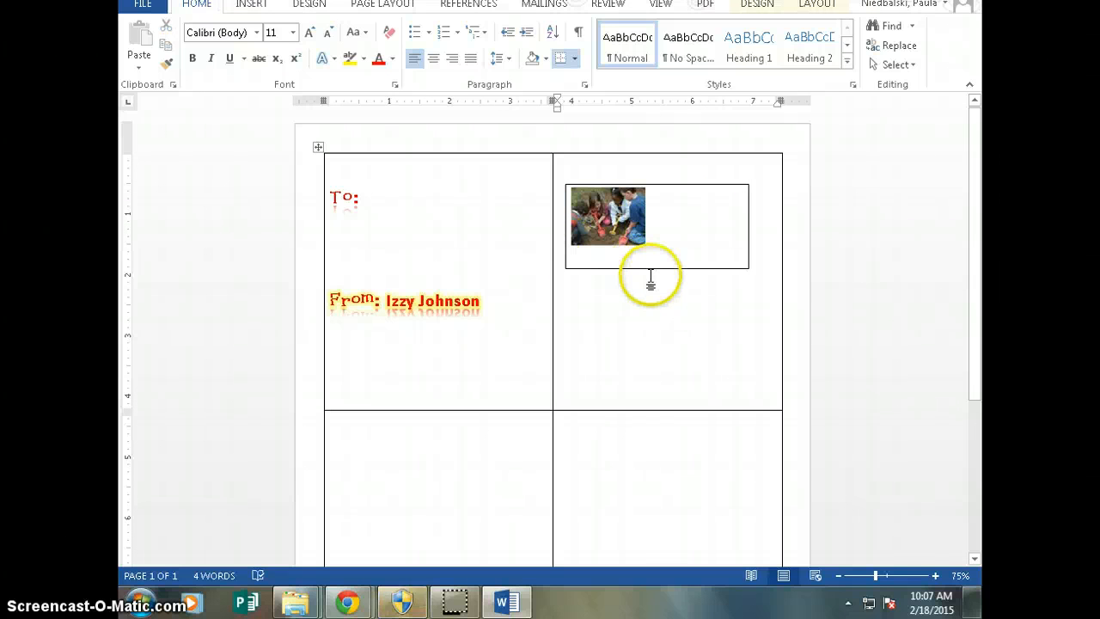
Insert the Packers picture into the photo box below the children photo and enlarge it.
{"action": "left_click", "coordinate": [608, 219]}
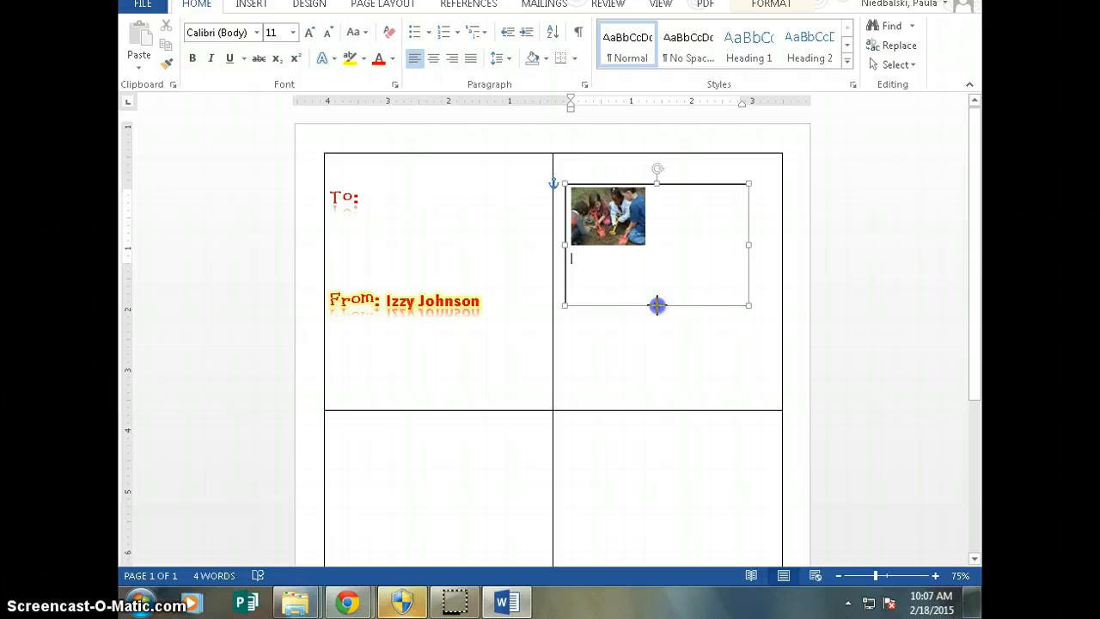
{"action": "left_click", "coordinate": [251, 4]}
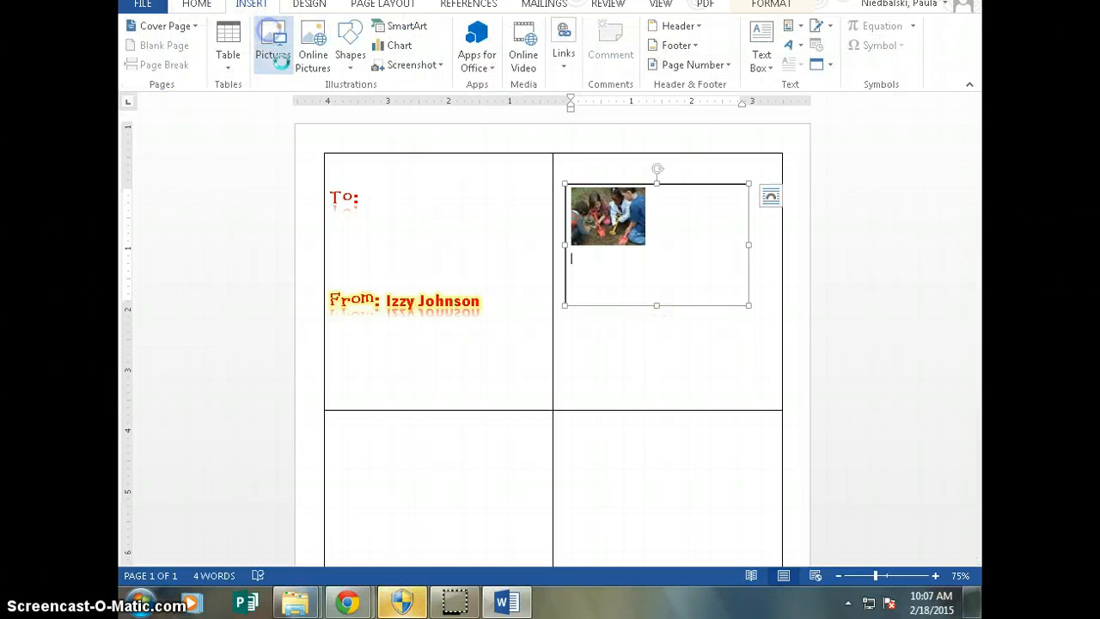
{"action": "left_click", "coordinate": [273, 47]}
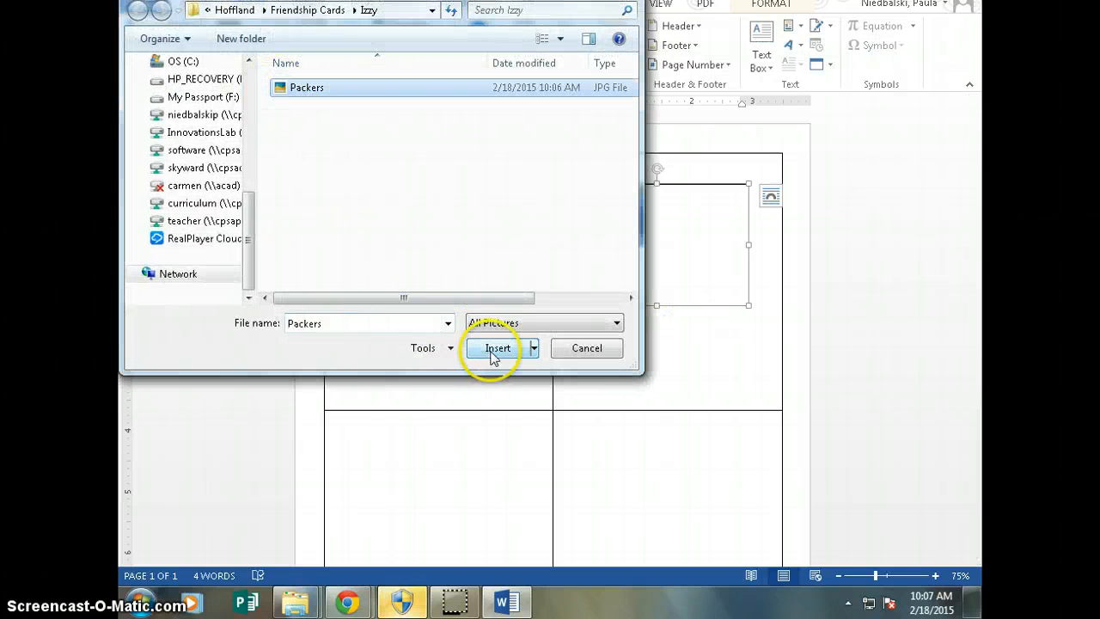
{"action": "left_click", "coordinate": [497, 348]}
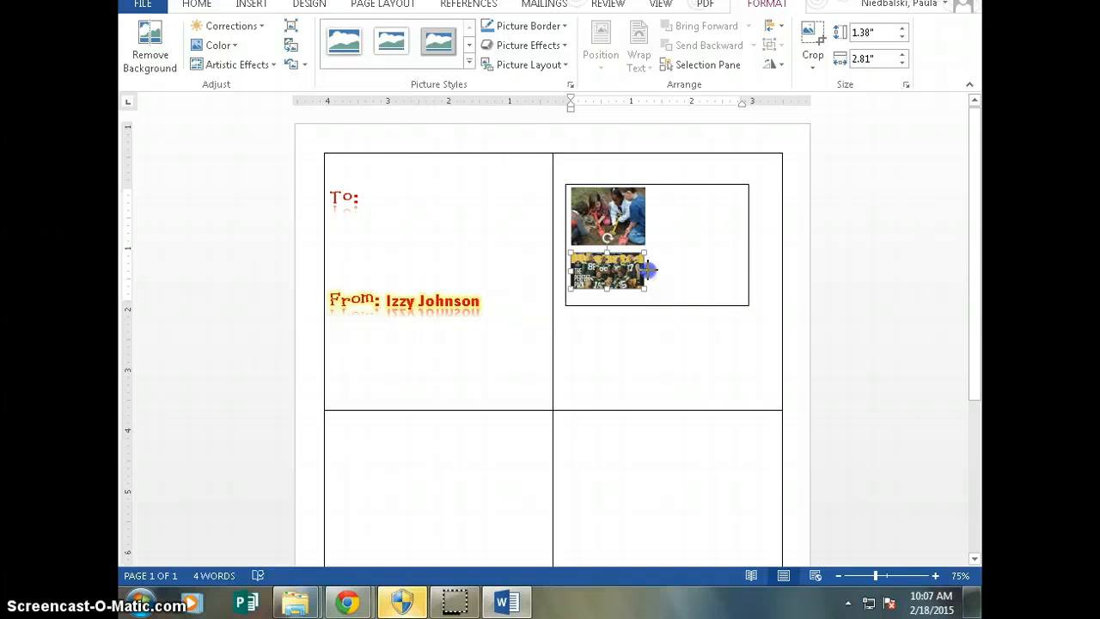
{"action": "left_click", "coordinate": [563, 359]}
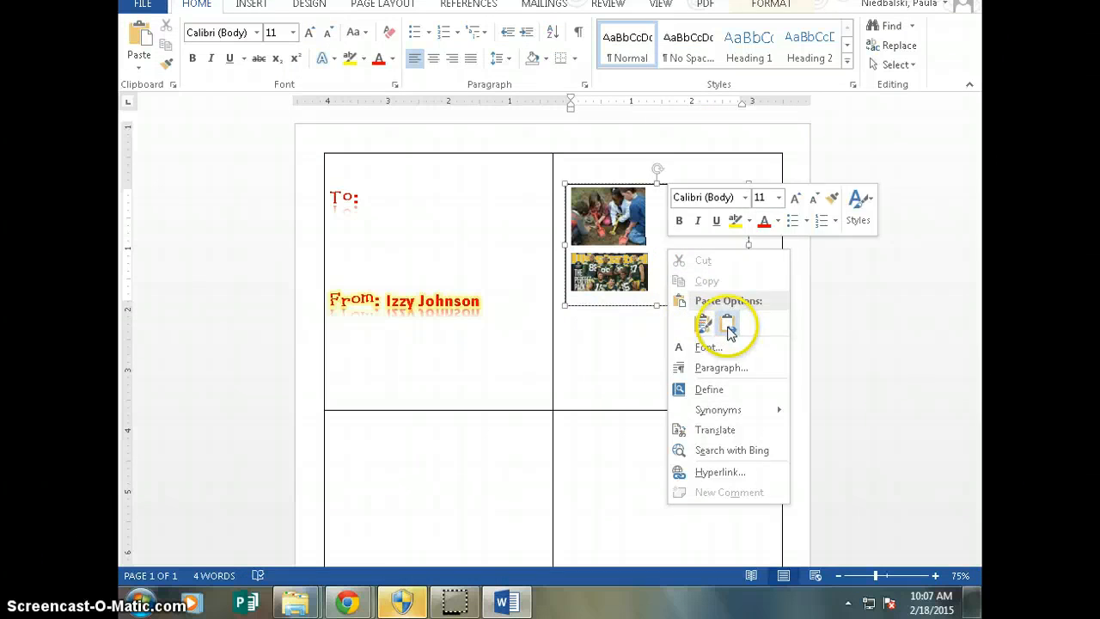
{"action": "left_click", "coordinate": [704, 323]}
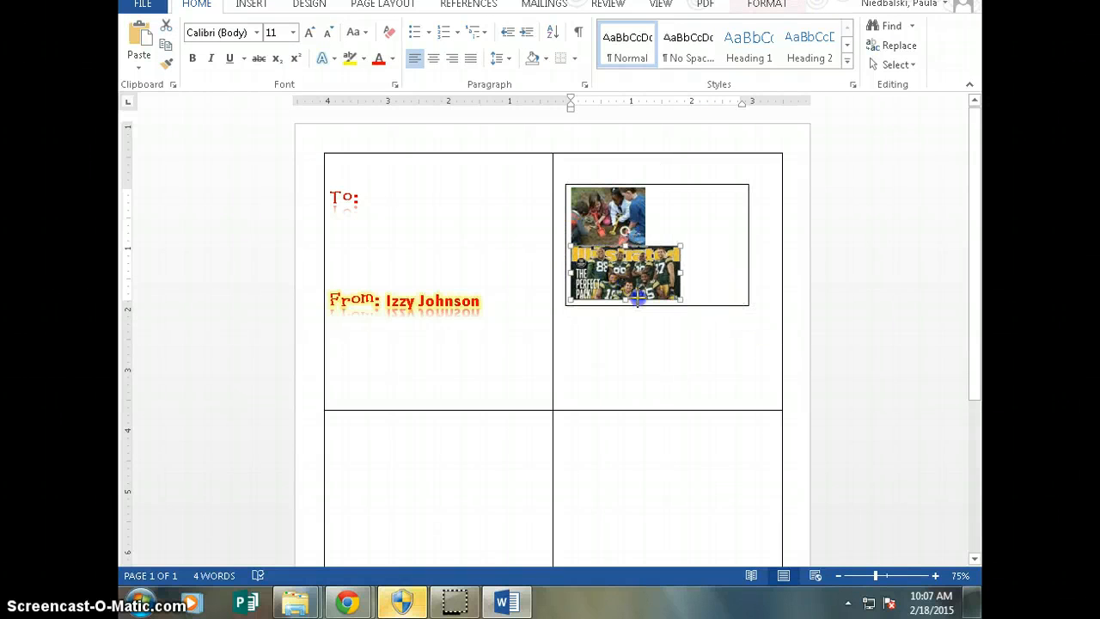
{"action": "mouse_move", "coordinate": [347, 598]}
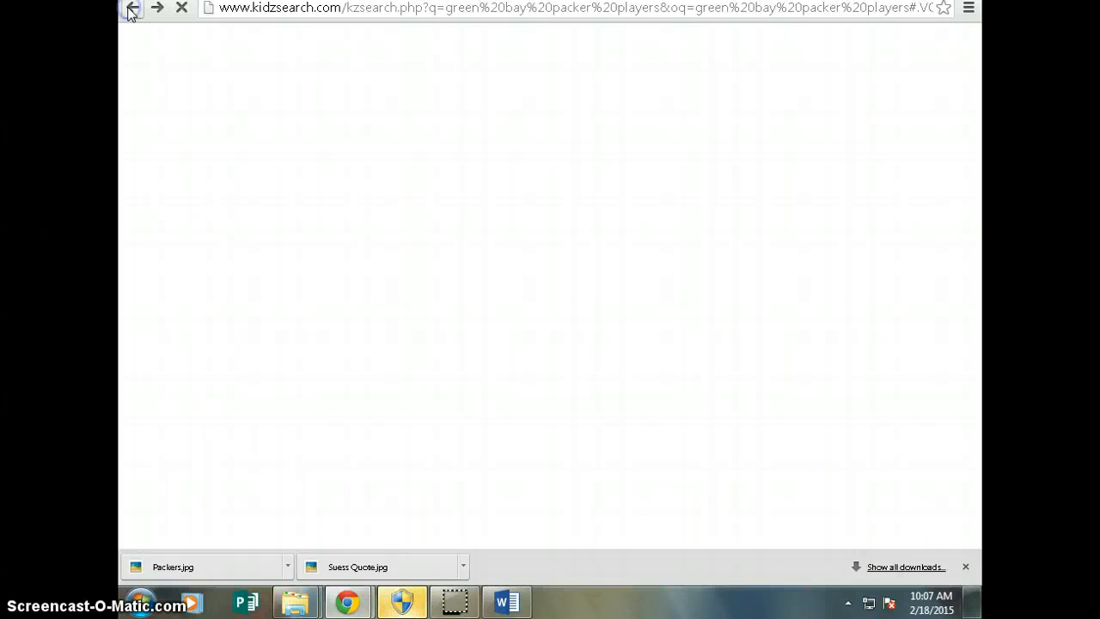
Go back twice from the KidzSearch results to the Friendship Cards page.
{"action": "left_click", "coordinate": [133, 7]}
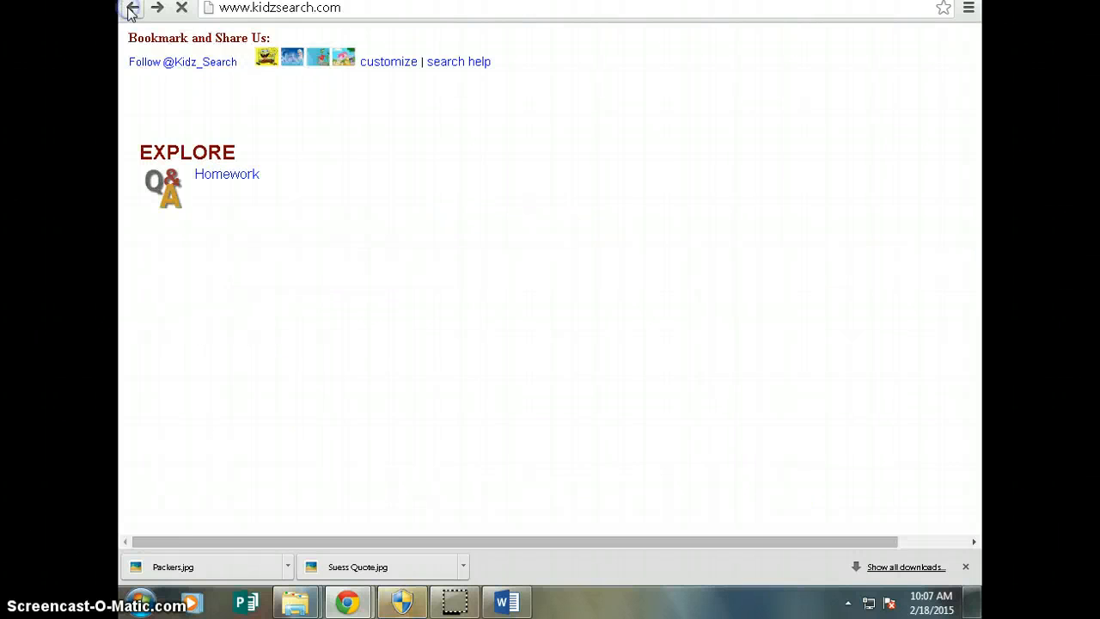
{"action": "left_click", "coordinate": [132, 8]}
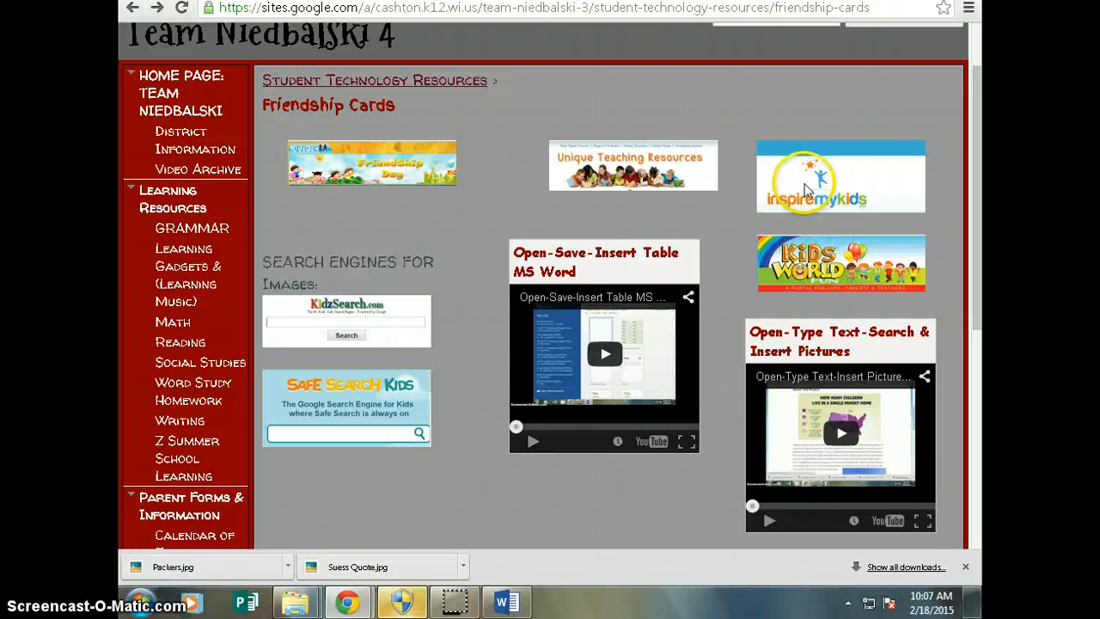
{"action": "mouse_move", "coordinate": [666, 167]}
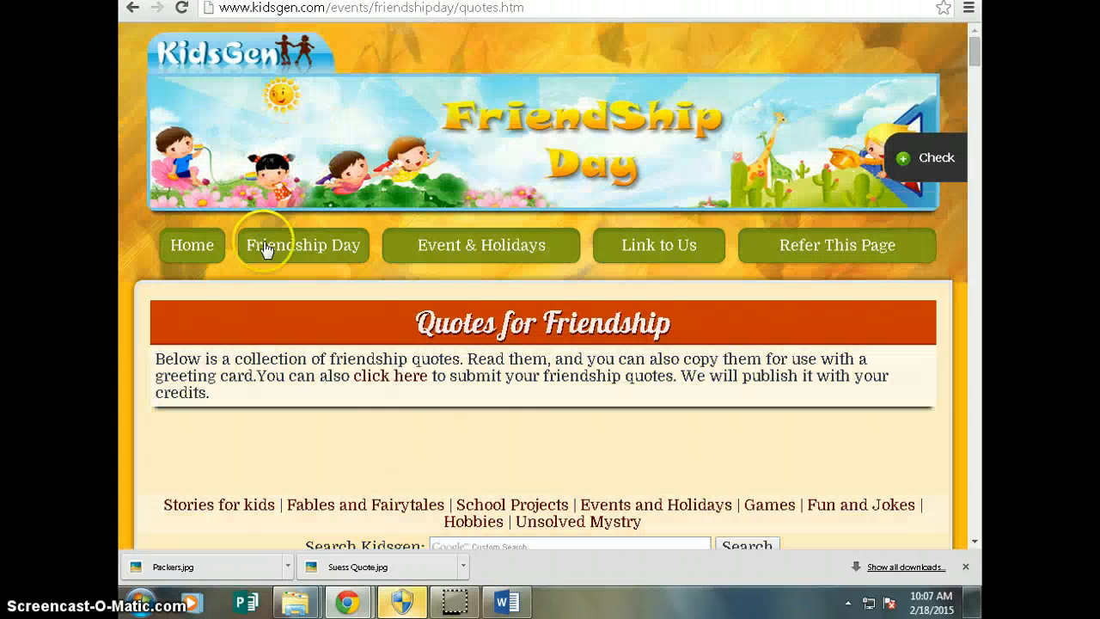
Copy Richard Bach's quote 'Every gift from a friend is a wish for your happiness' from KidsGen.
{"action": "scroll", "scroll_direction": "down", "scroll_amount": 3}
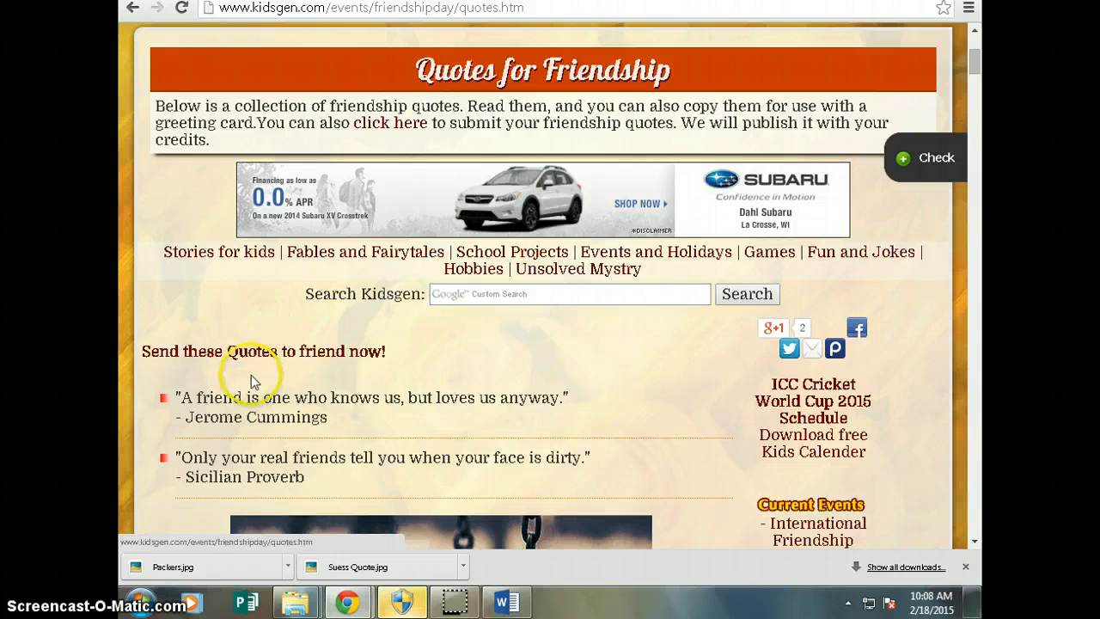
{"action": "scroll", "scroll_direction": "down", "scroll_amount": 3}
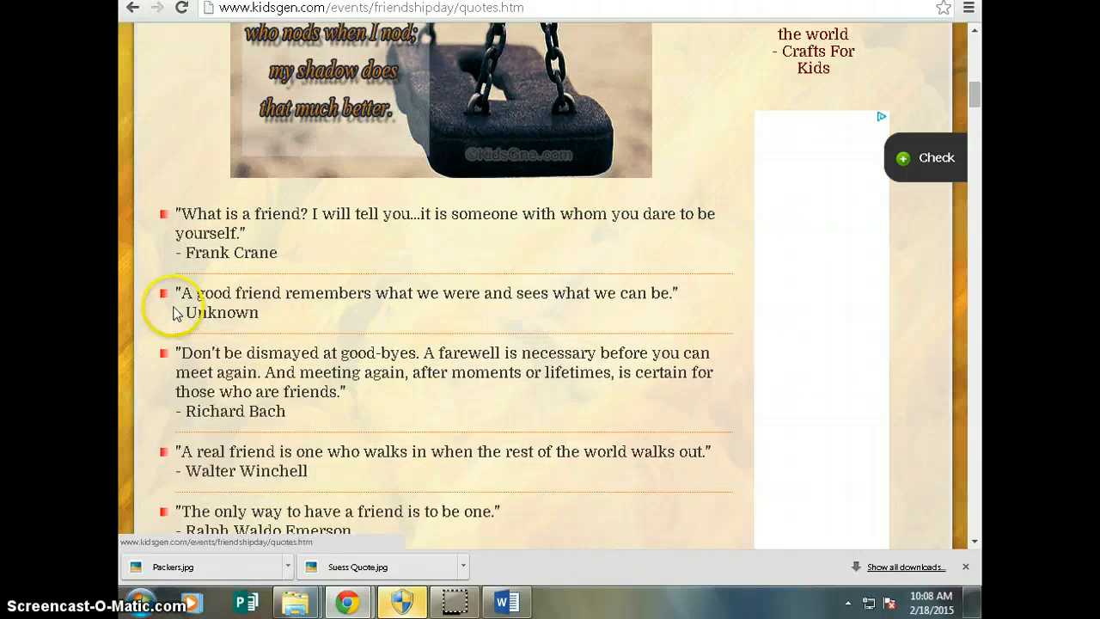
{"action": "scroll", "scroll_direction": "down", "scroll_amount": 3}
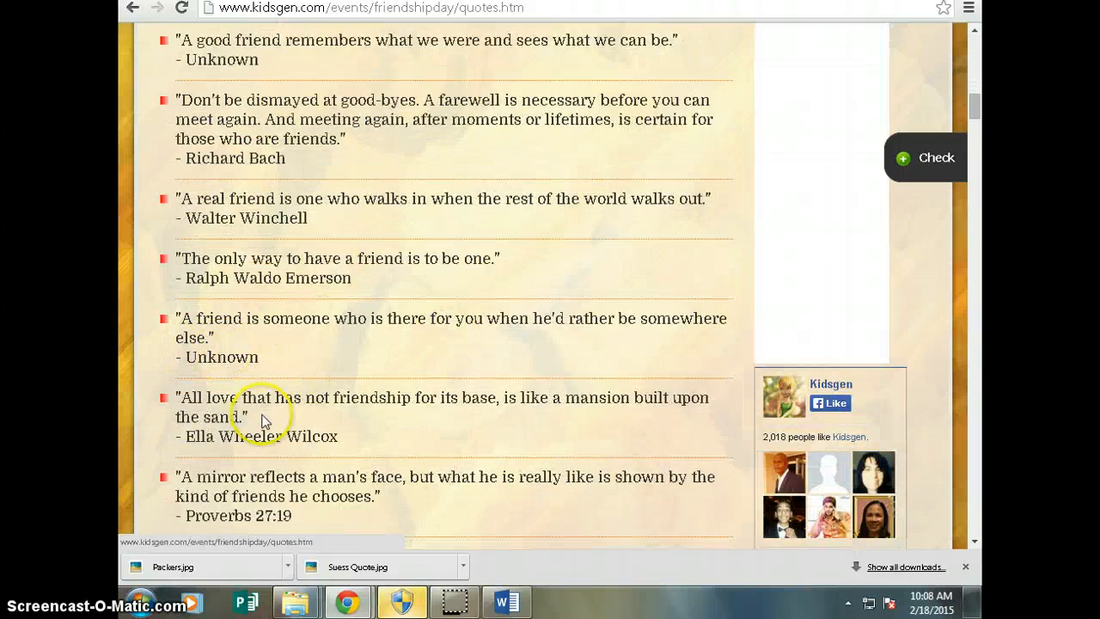
{"action": "scroll", "scroll_direction": "down", "scroll_amount": 3}
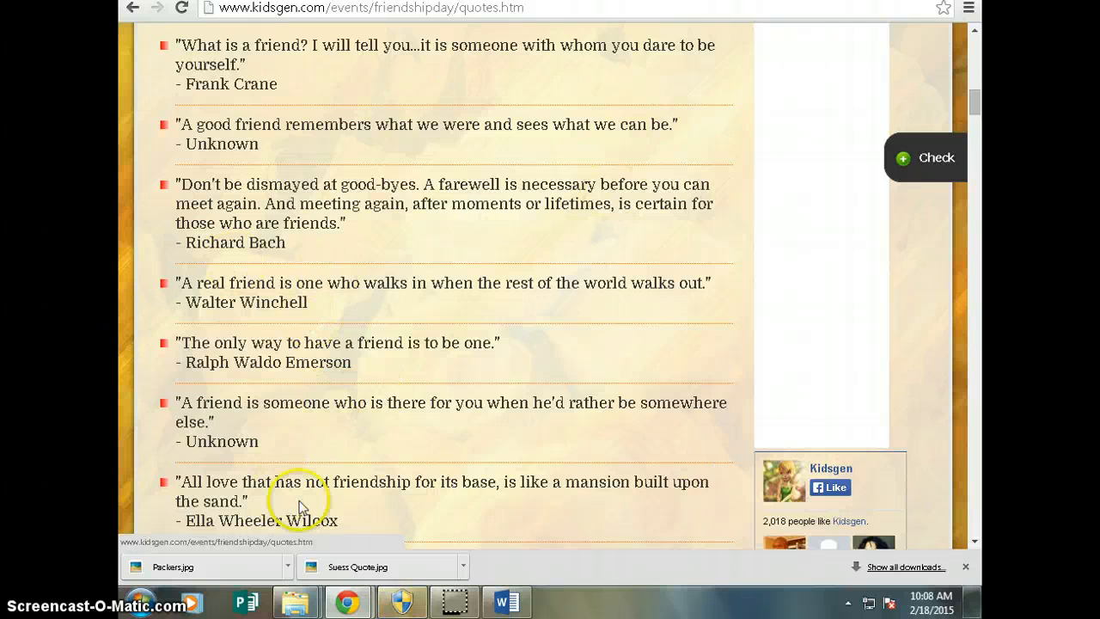
{"action": "mouse_move", "coordinate": [335, 462]}
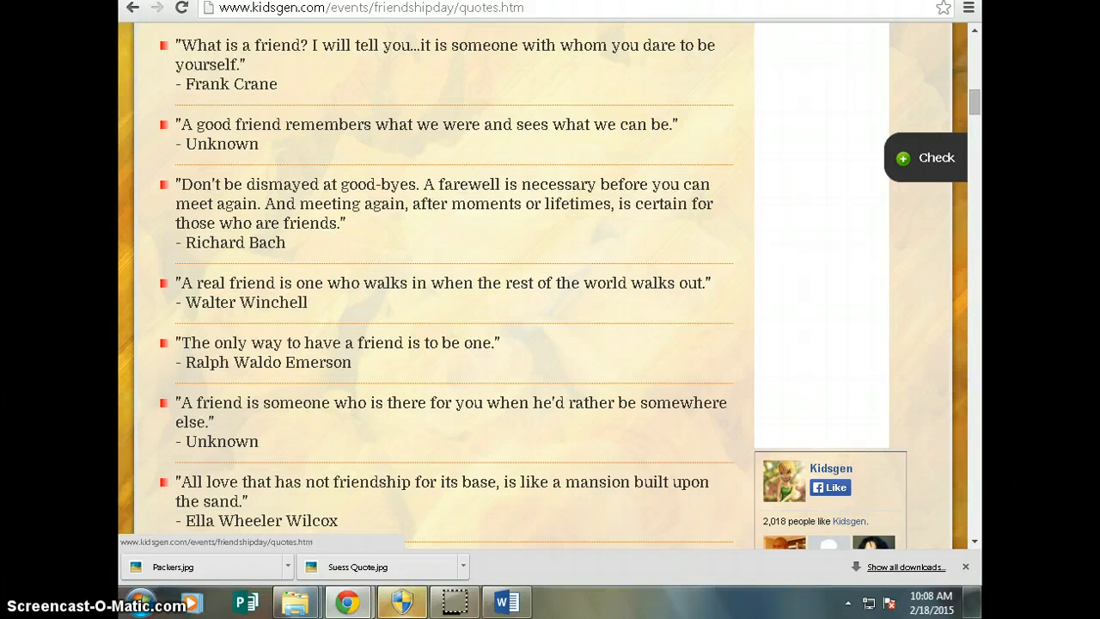
{"action": "scroll", "scroll_direction": "down", "scroll_amount": 3}
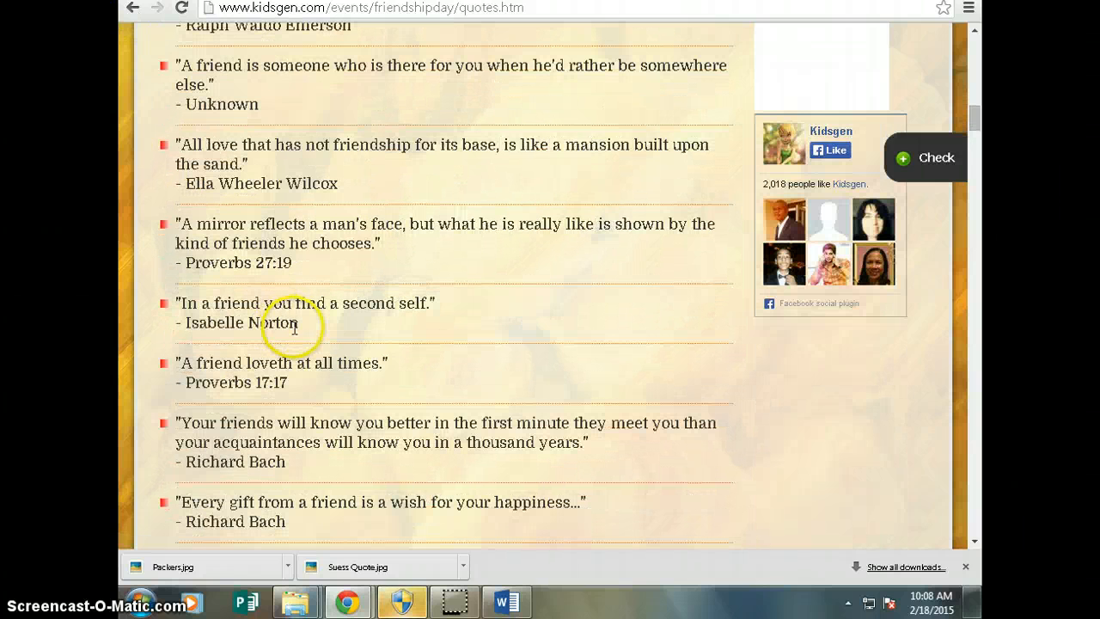
{"action": "scroll", "scroll_direction": "down", "scroll_amount": 3}
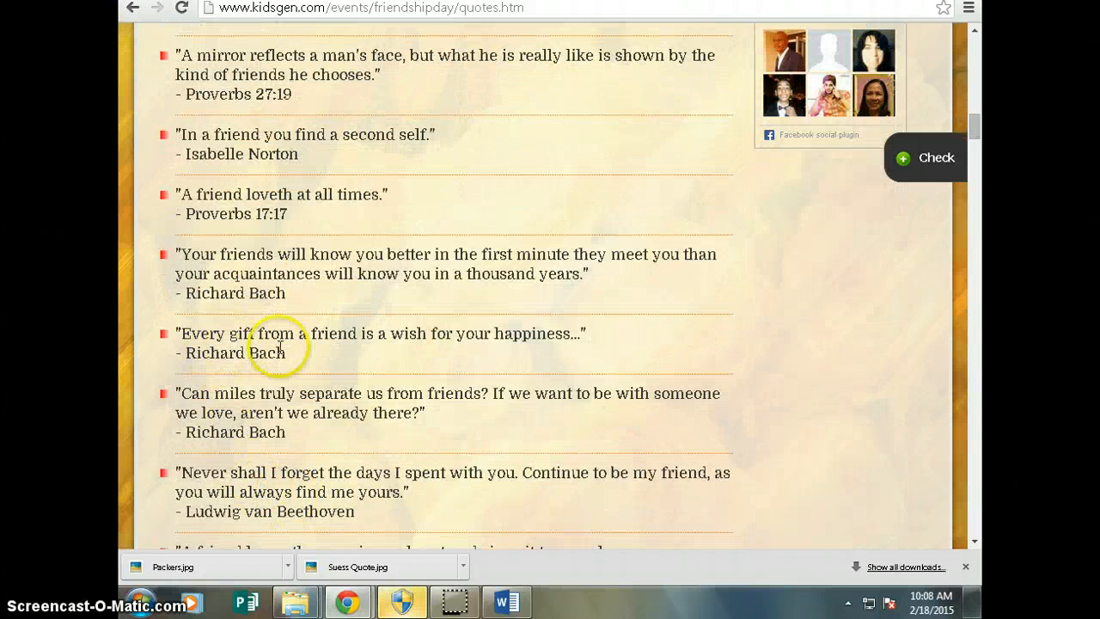
{"action": "mouse_move", "coordinate": [300, 367]}
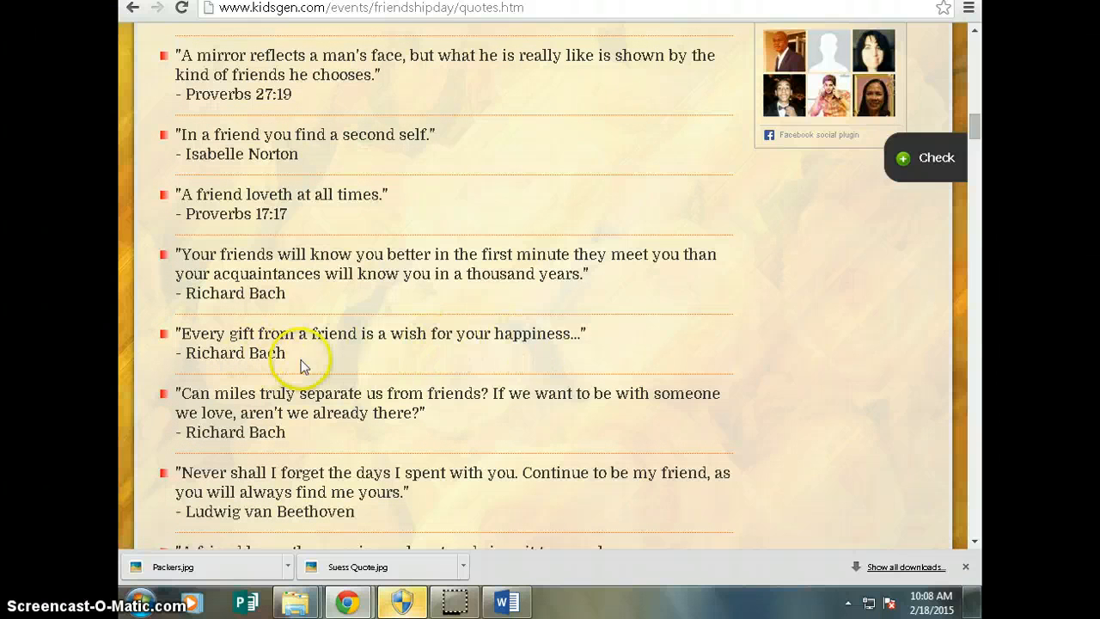
{"action": "mouse_move", "coordinate": [357, 361]}
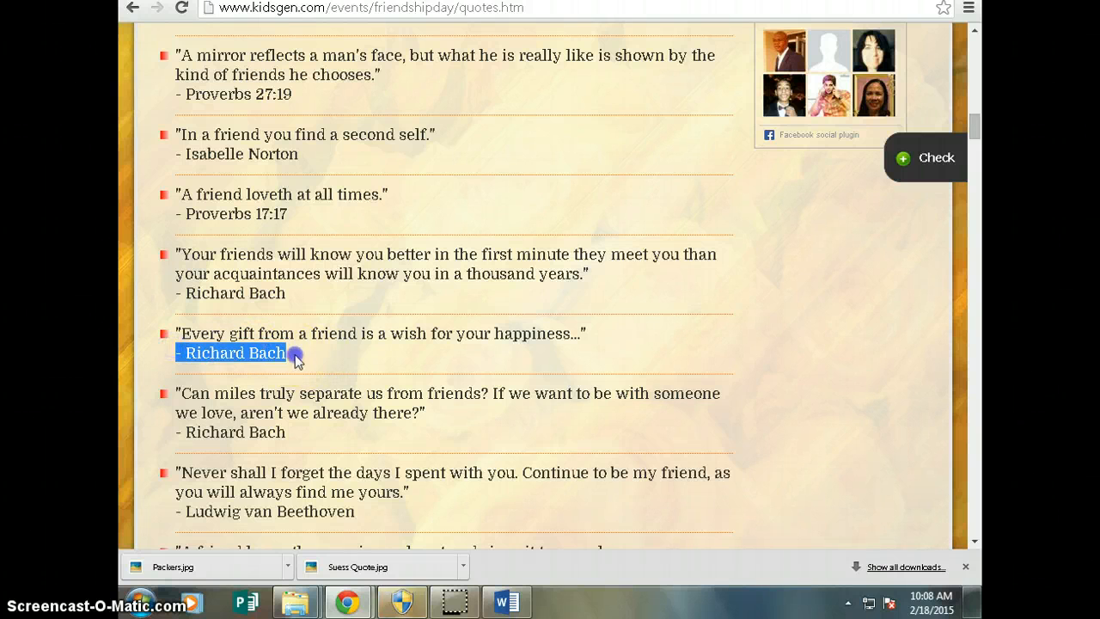
{"action": "left_click_drag", "start_coordinate": [296, 352], "coordinate": [181, 333]}
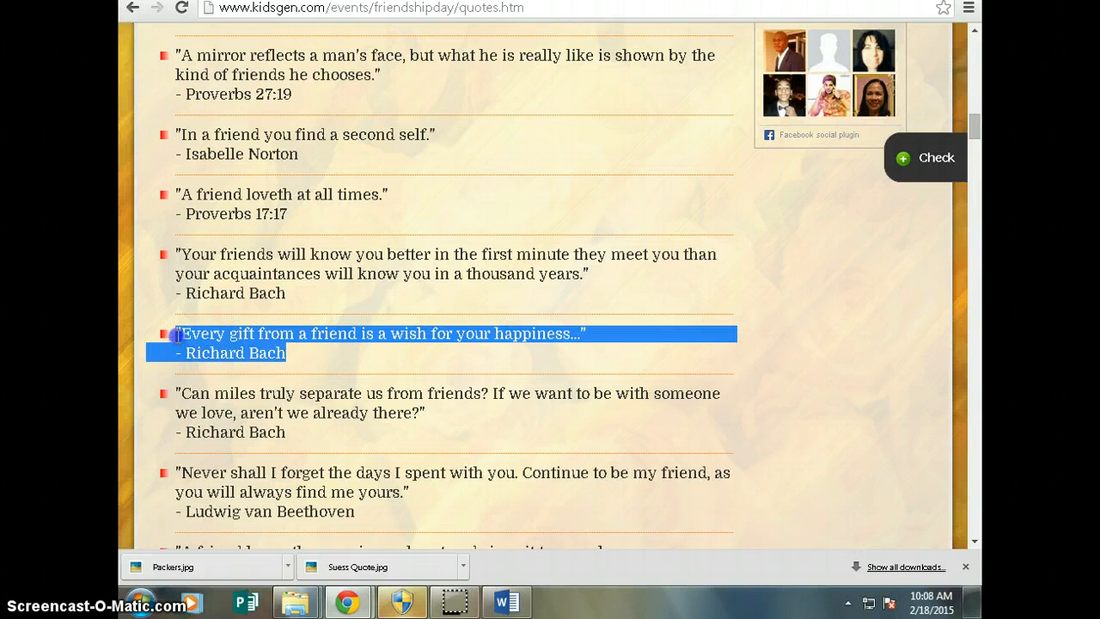
{"action": "right_click", "coordinate": [206, 352]}
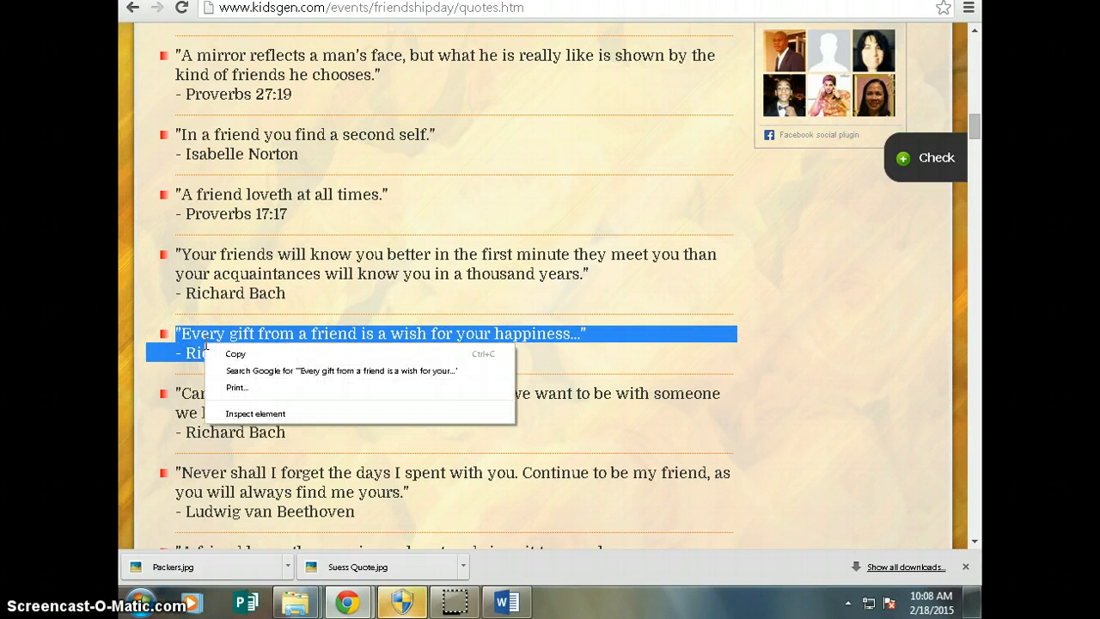
{"action": "left_click", "coordinate": [506, 600]}
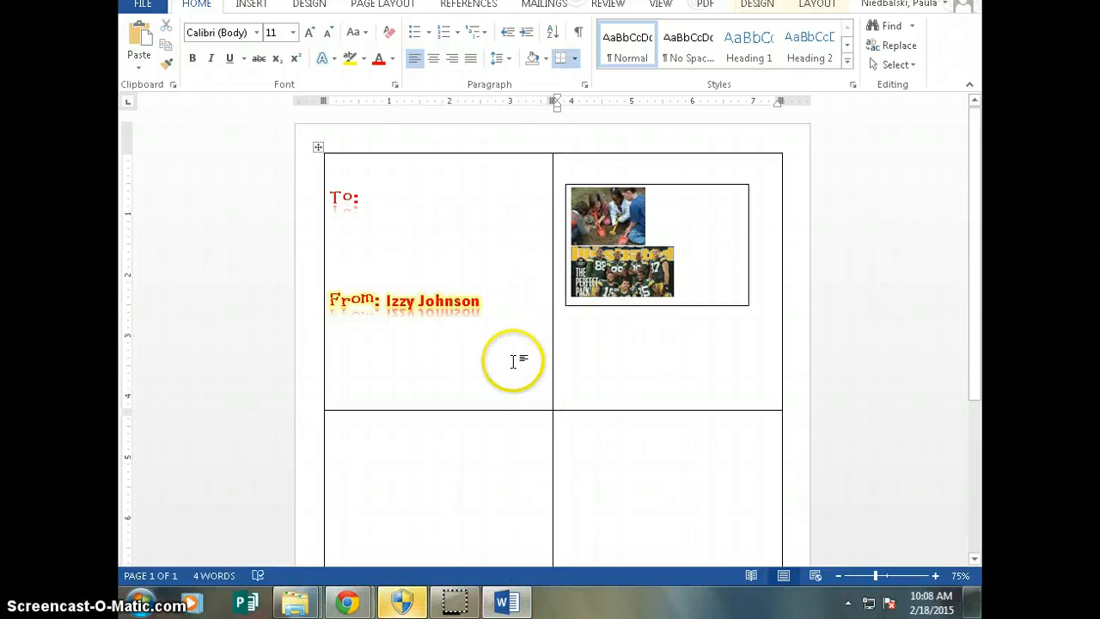
Place the cursor below the photo box to paste the Richard Bach quote.
{"action": "left_click", "coordinate": [559, 328]}
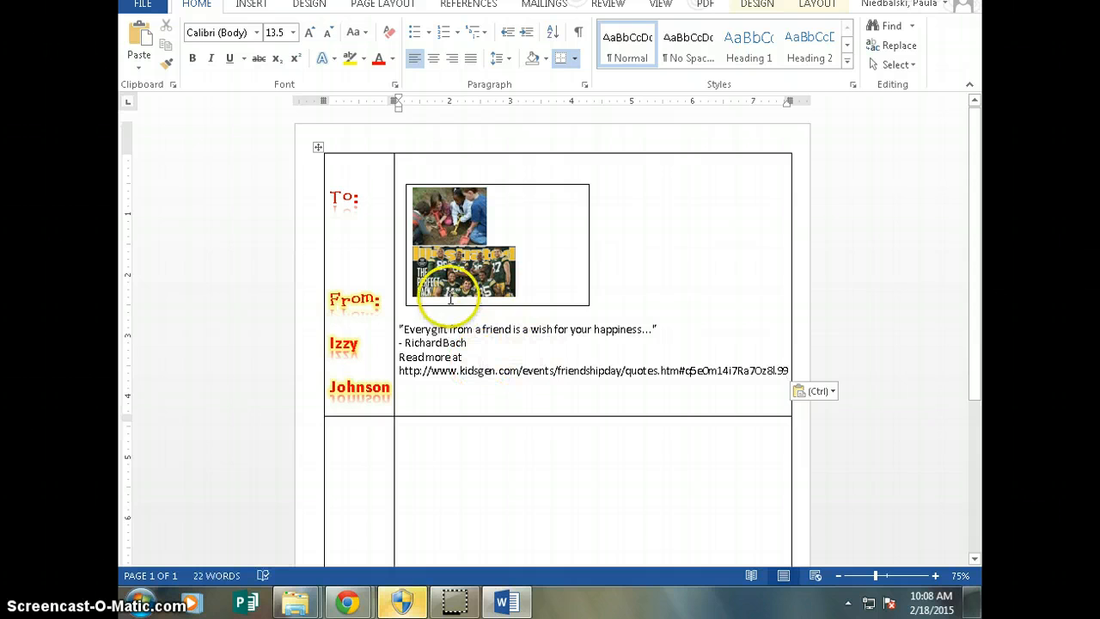
{"action": "mouse_move", "coordinate": [601, 370]}
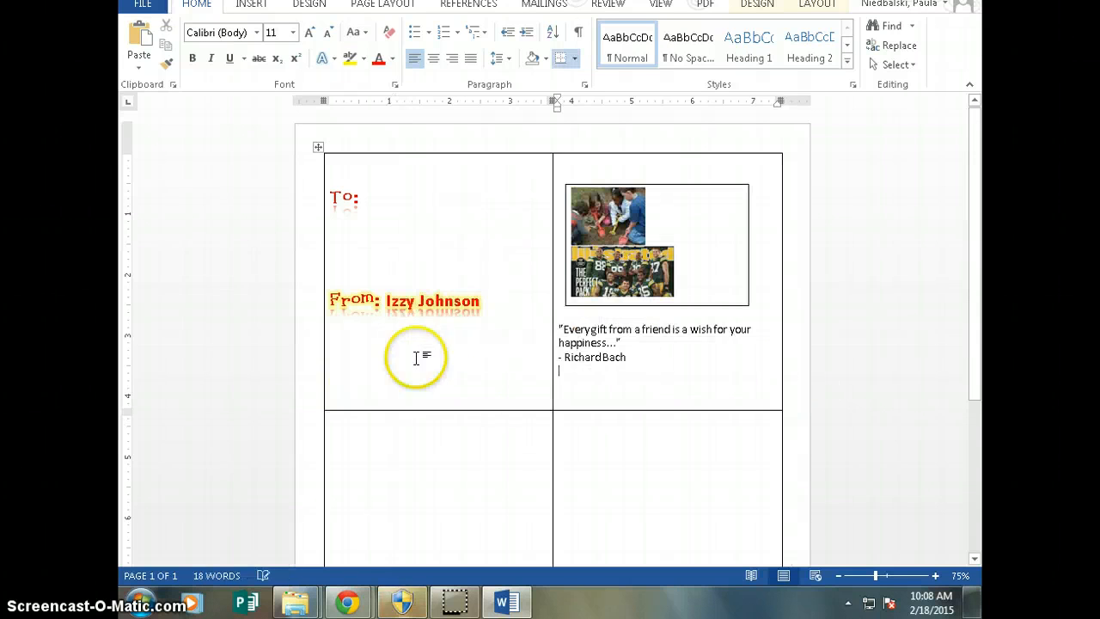
{"action": "mouse_move", "coordinate": [629, 349]}
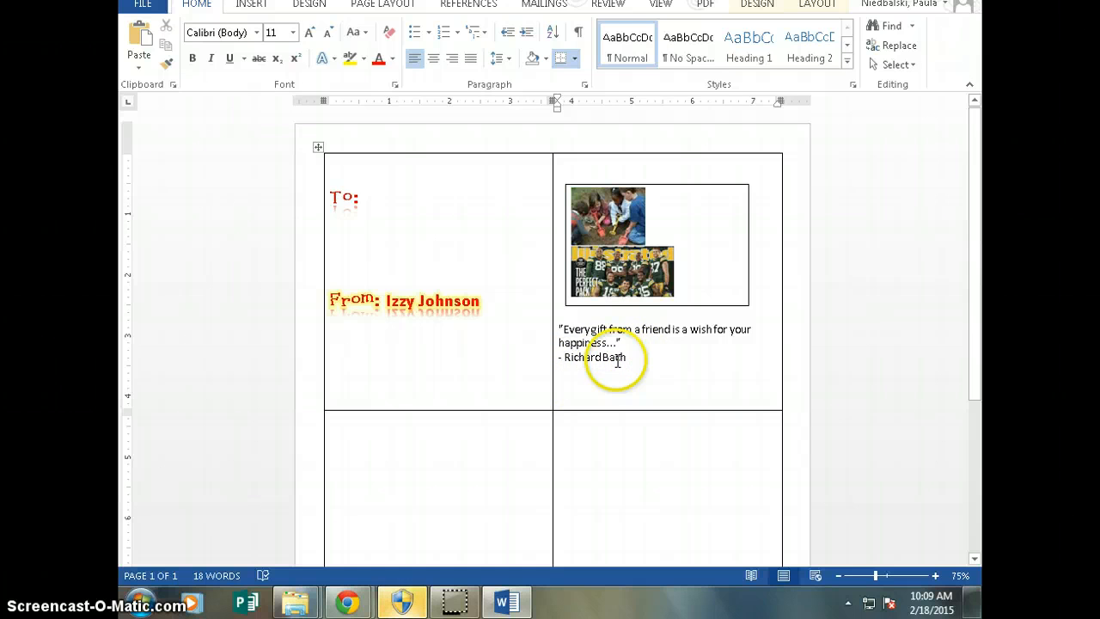
Copy Isabelle Norton's quote 'In a friend you find a second self' from KidsGen.
{"action": "left_click", "coordinate": [346, 601]}
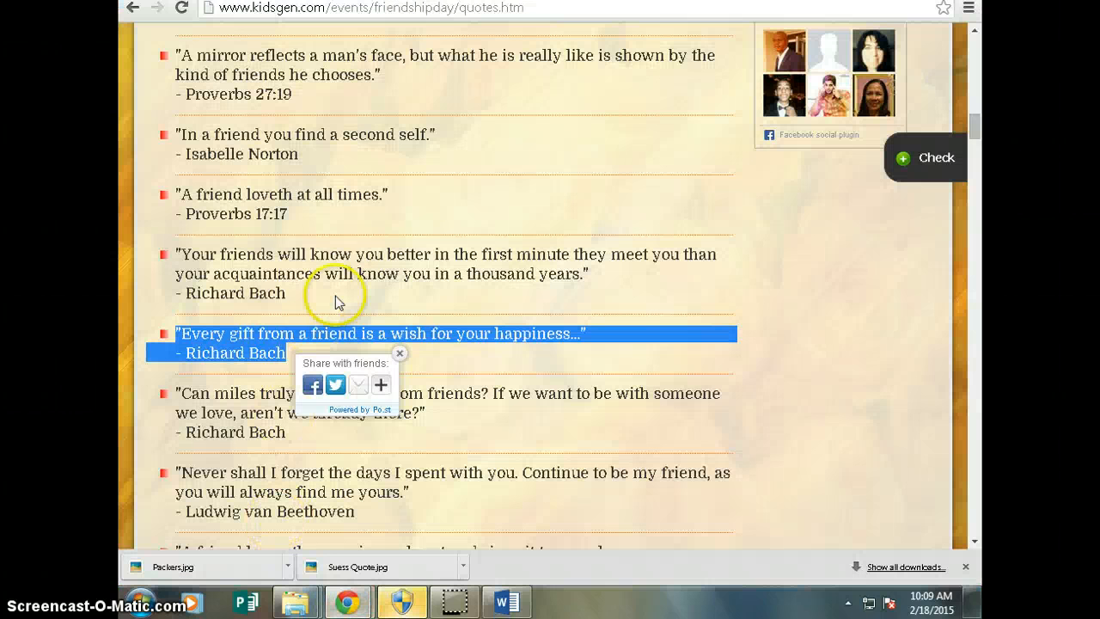
{"action": "mouse_move", "coordinate": [318, 164]}
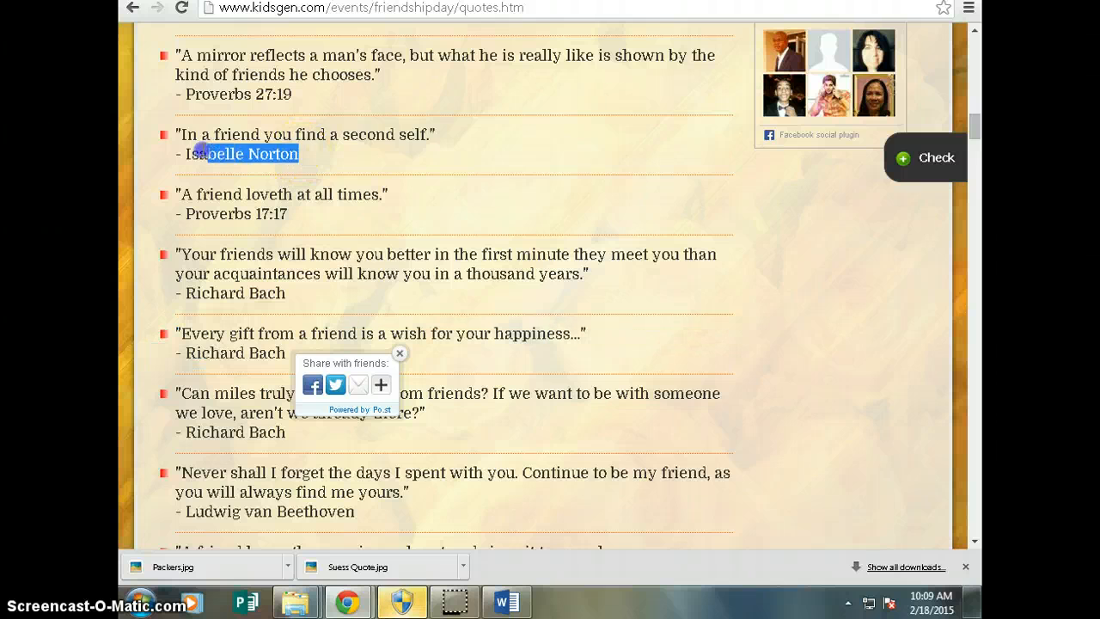
{"action": "right_click", "coordinate": [300, 134]}
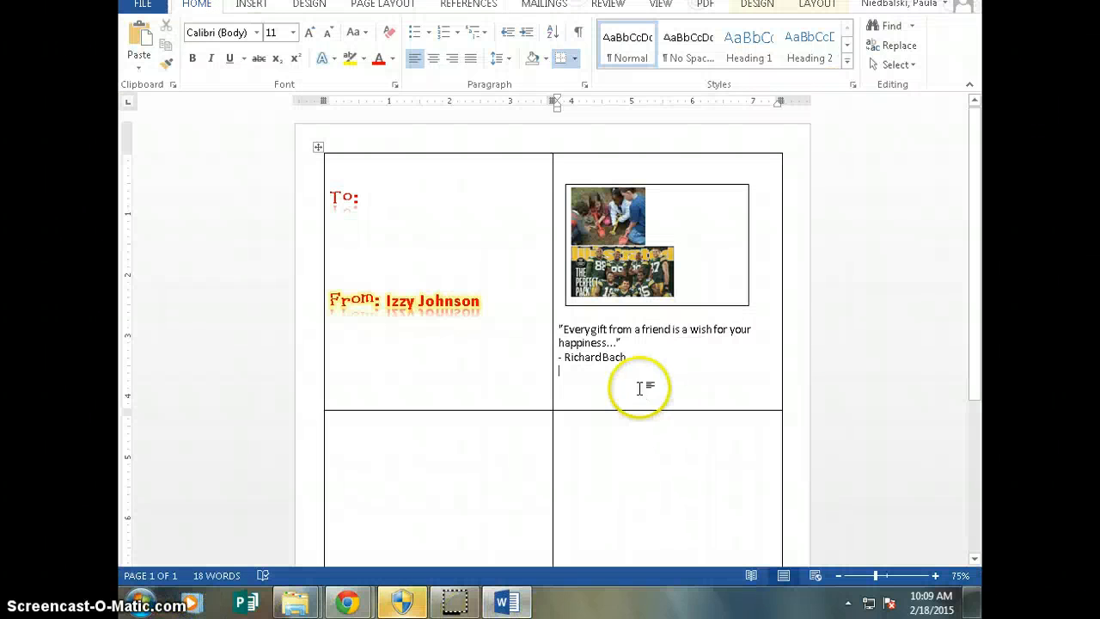
Paste the Isabelle Norton quote beneath the Richard Bach quote, then select the kids photo.
{"action": "right_click", "coordinate": [640, 387]}
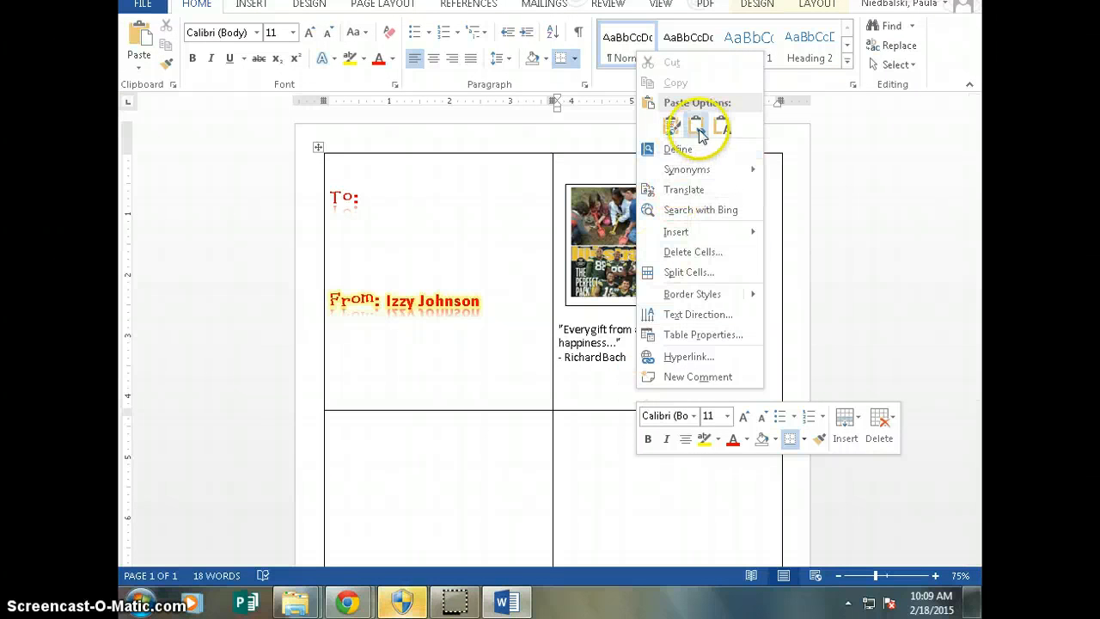
{"action": "left_click", "coordinate": [696, 124]}
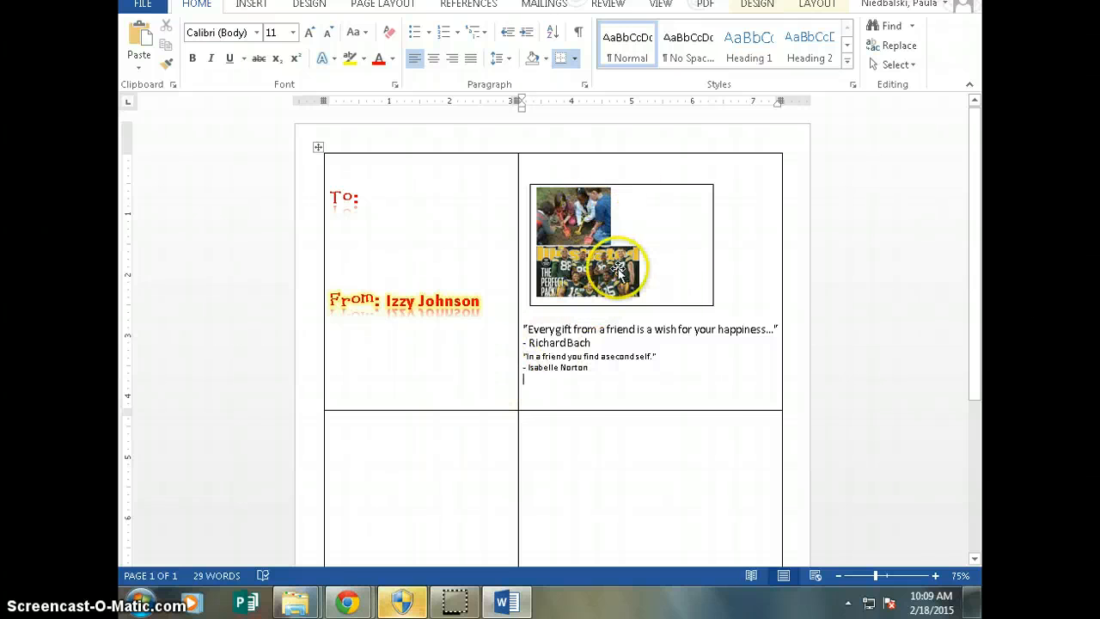
{"action": "left_click", "coordinate": [617, 271]}
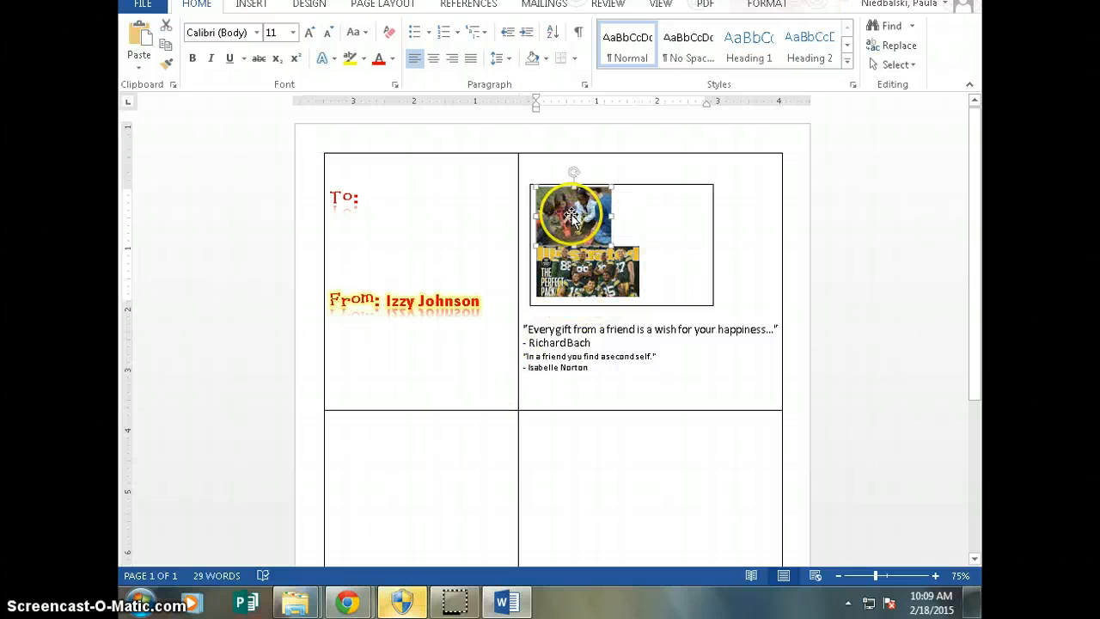
Move the Packers photo to the top of the box and drag the box's bottom edge up to fit.
{"action": "left_click_drag", "start_coordinate": [573, 215], "coordinate": [593, 275]}
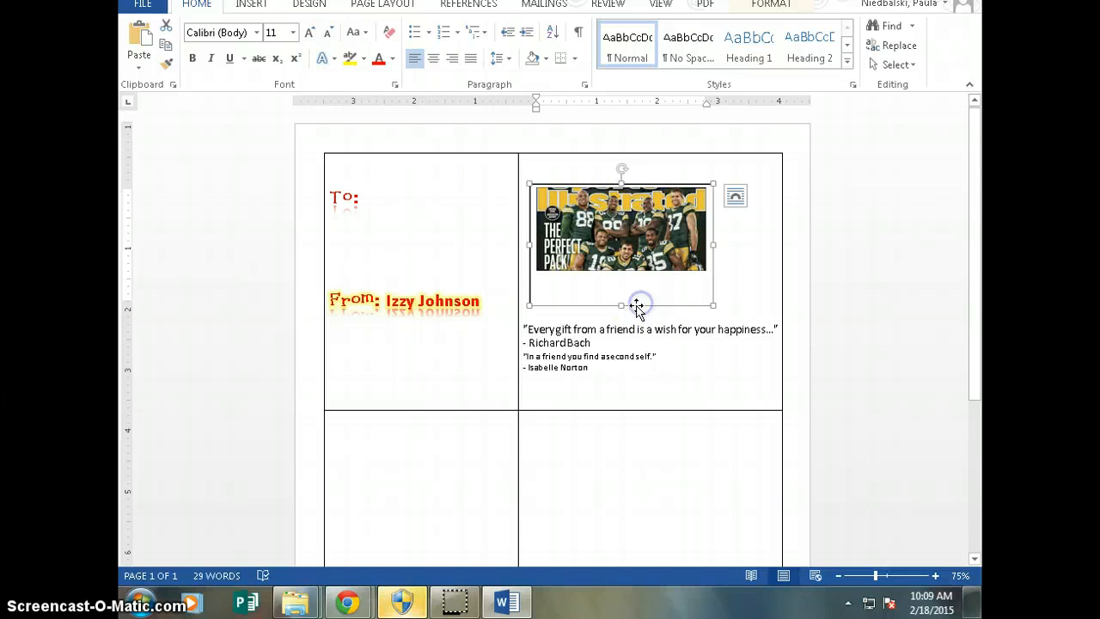
{"action": "left_click_drag", "start_coordinate": [621, 304], "coordinate": [631, 278]}
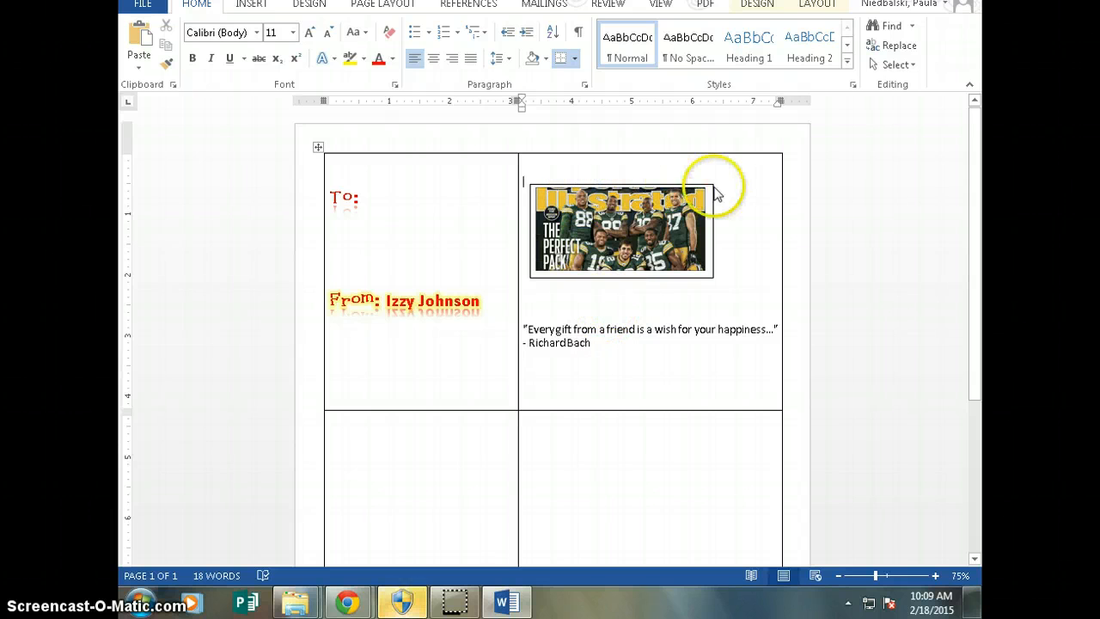
Enlarge the Packers photo from its corner handle and enlarge the box around it.
{"action": "left_click", "coordinate": [620, 227]}
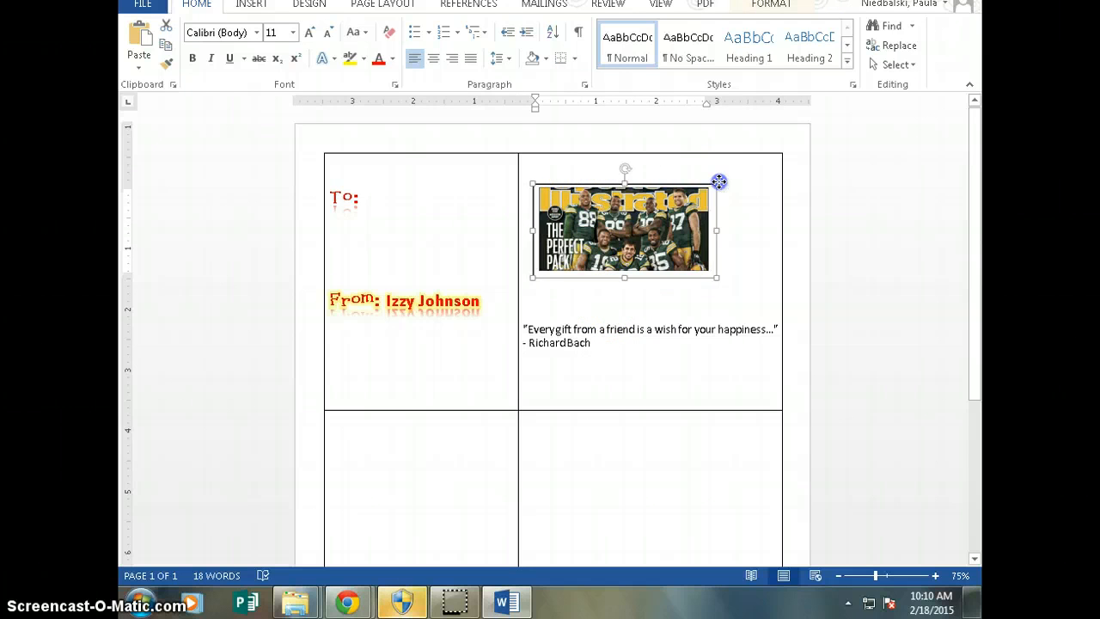
{"action": "left_click_drag", "start_coordinate": [717, 277], "coordinate": [741, 258]}
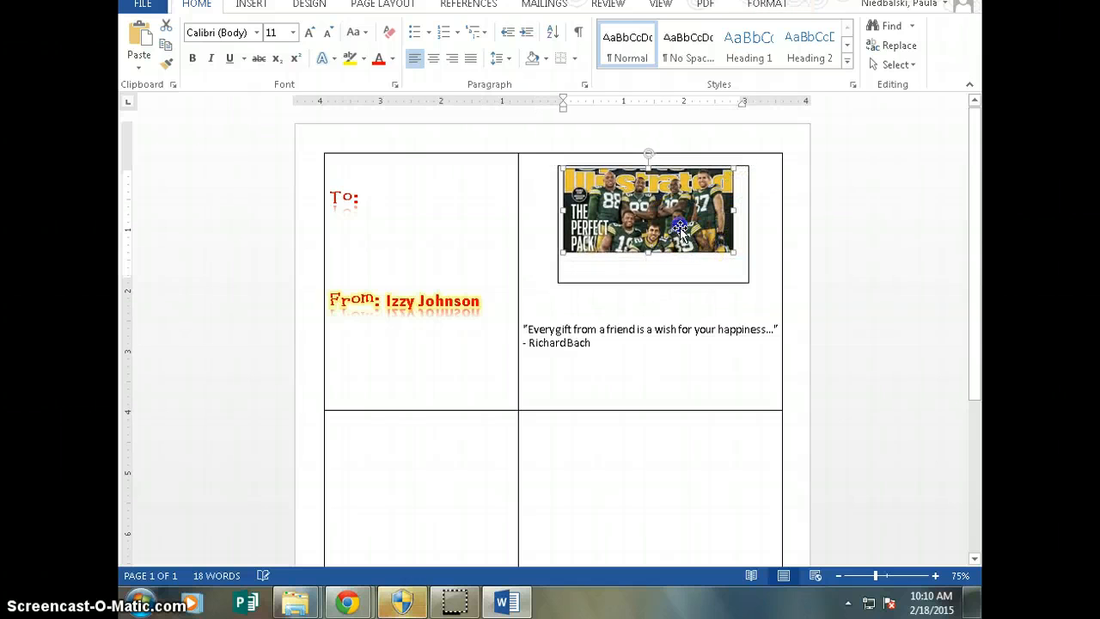
{"action": "left_click_drag", "start_coordinate": [732, 249], "coordinate": [755, 283]}
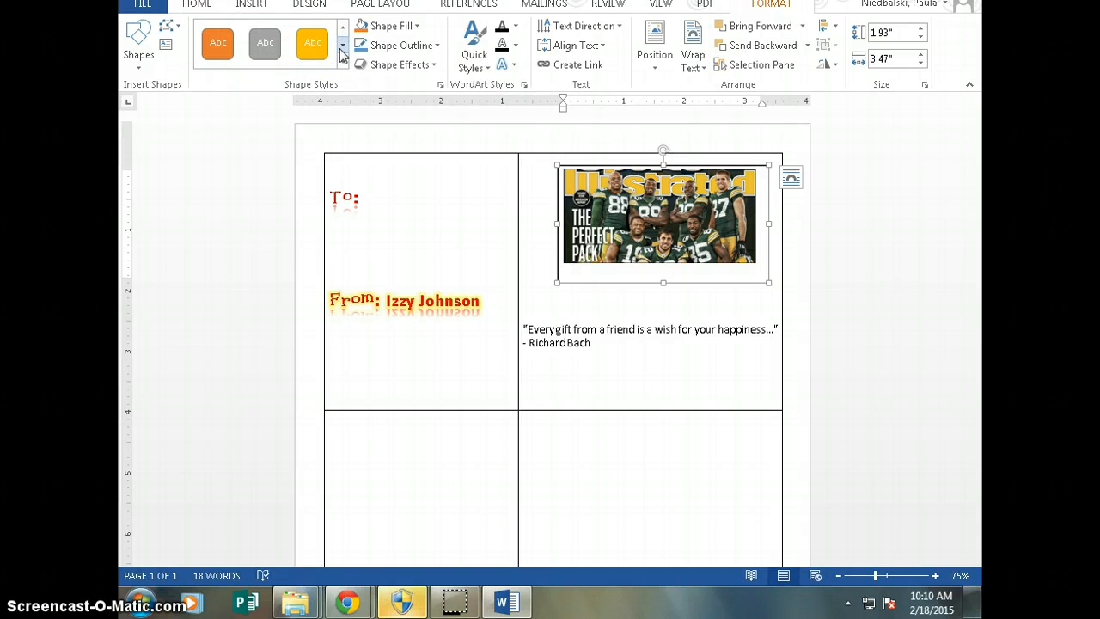
Give the Packers photo box an orange shape-style fill and a green standard outline.
{"action": "left_click", "coordinate": [312, 43]}
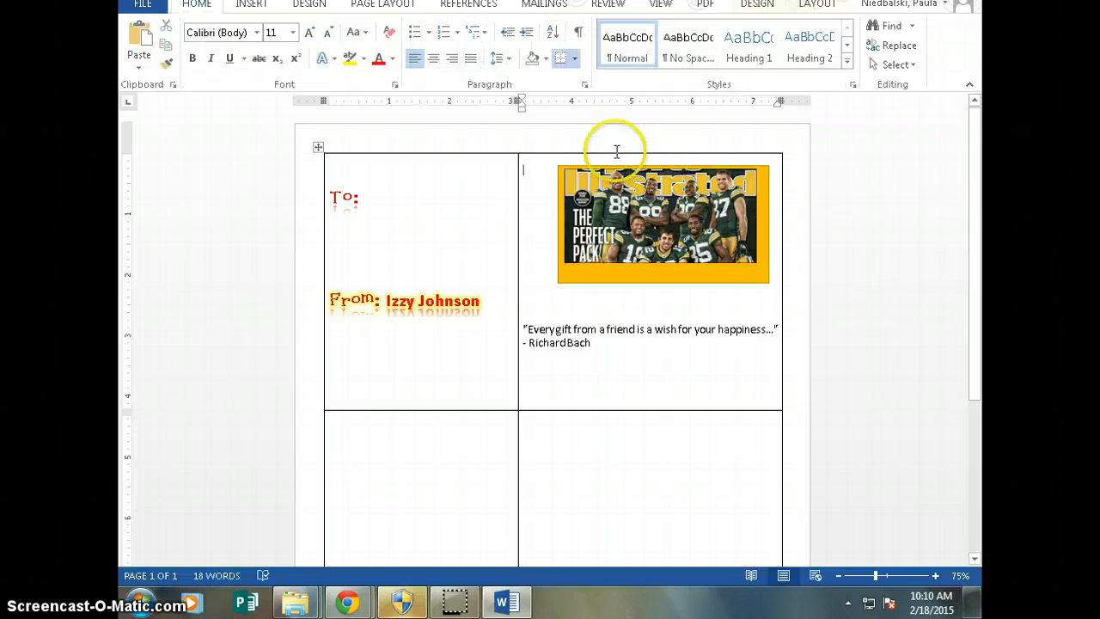
{"action": "left_click", "coordinate": [661, 223]}
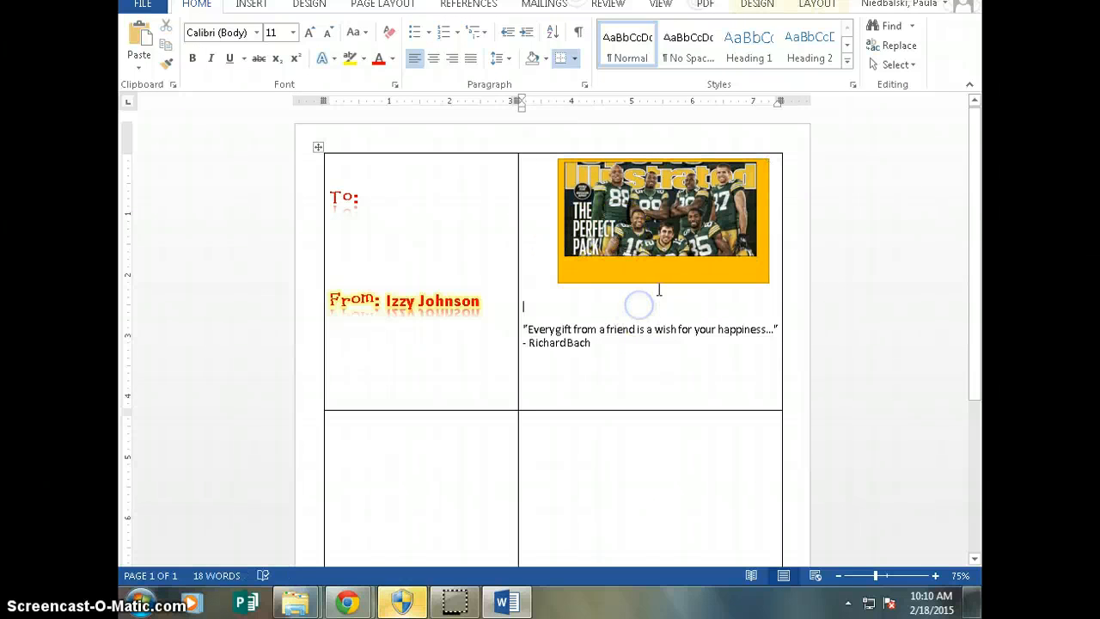
{"action": "left_click", "coordinate": [664, 219]}
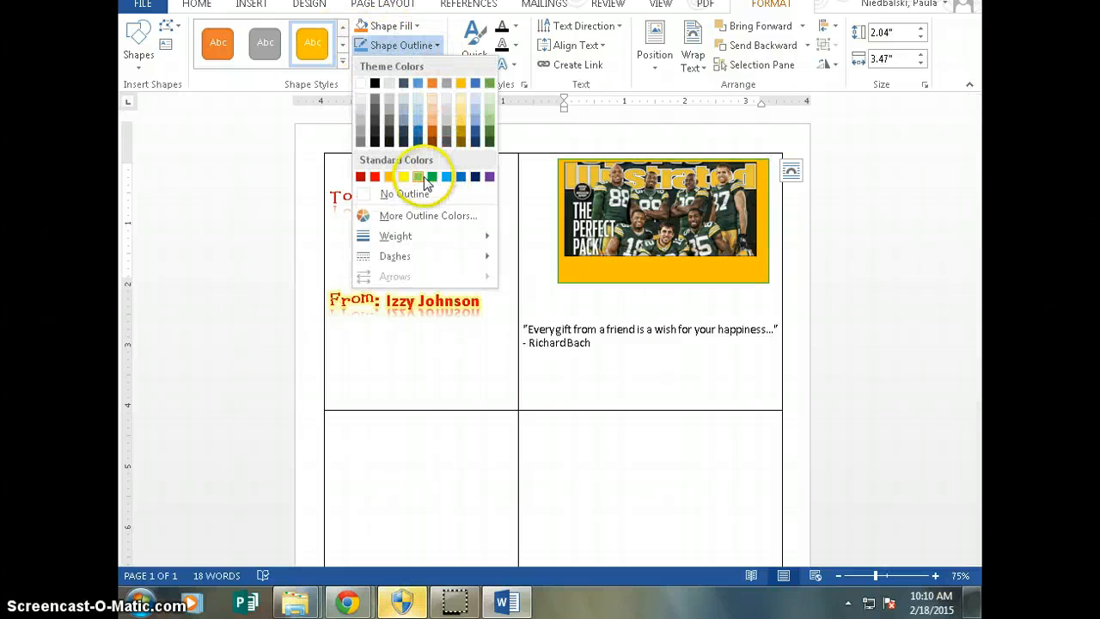
{"action": "left_click", "coordinate": [418, 177]}
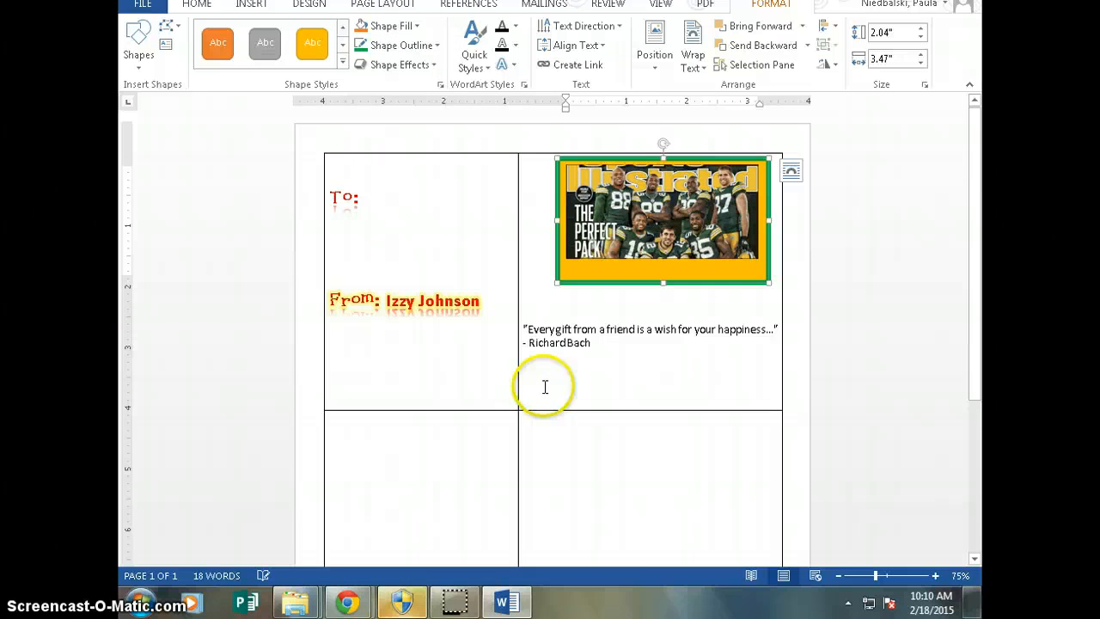
{"action": "left_click", "coordinate": [593, 342]}
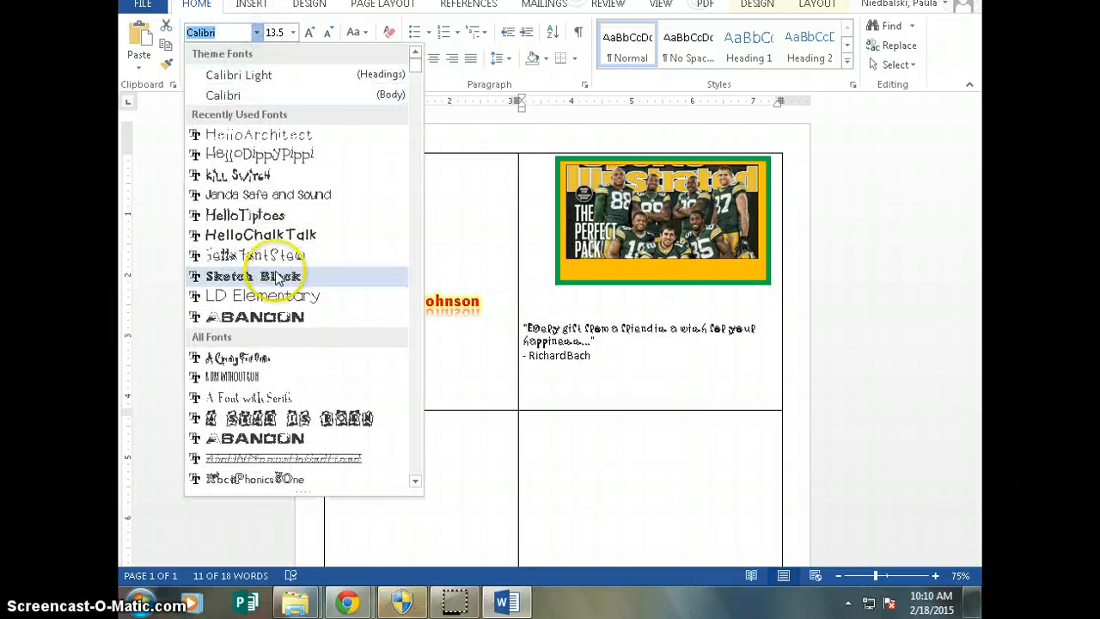
Set the Richard Bach quote in the Sketch Block font.
{"action": "left_click", "coordinate": [252, 276]}
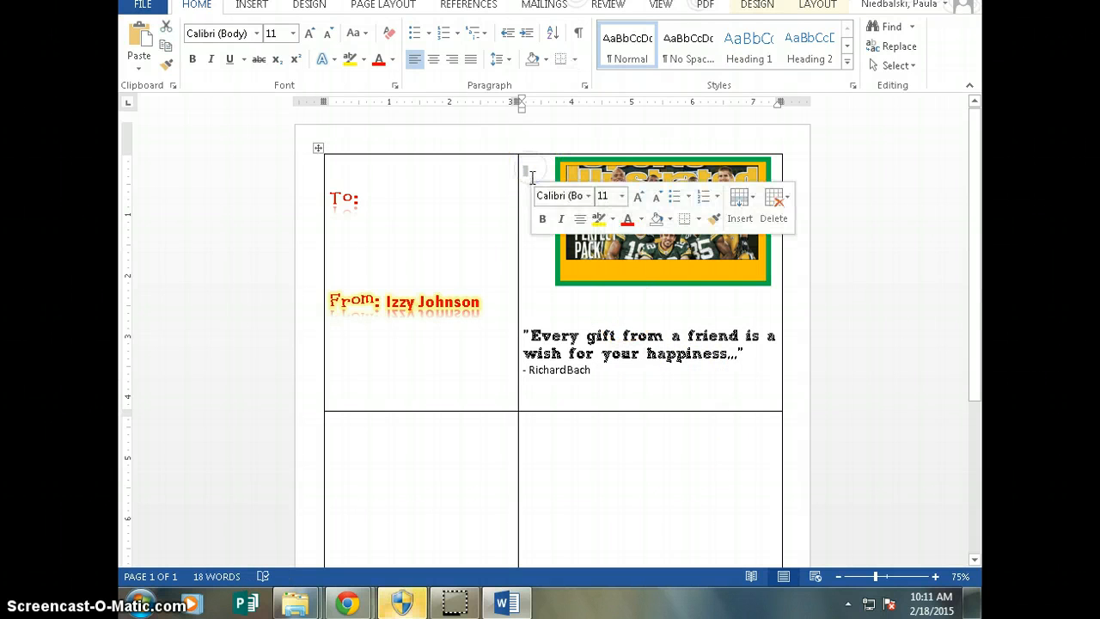
Shade the top row's To/From and quote cells light green.
{"action": "left_click", "coordinate": [430, 162]}
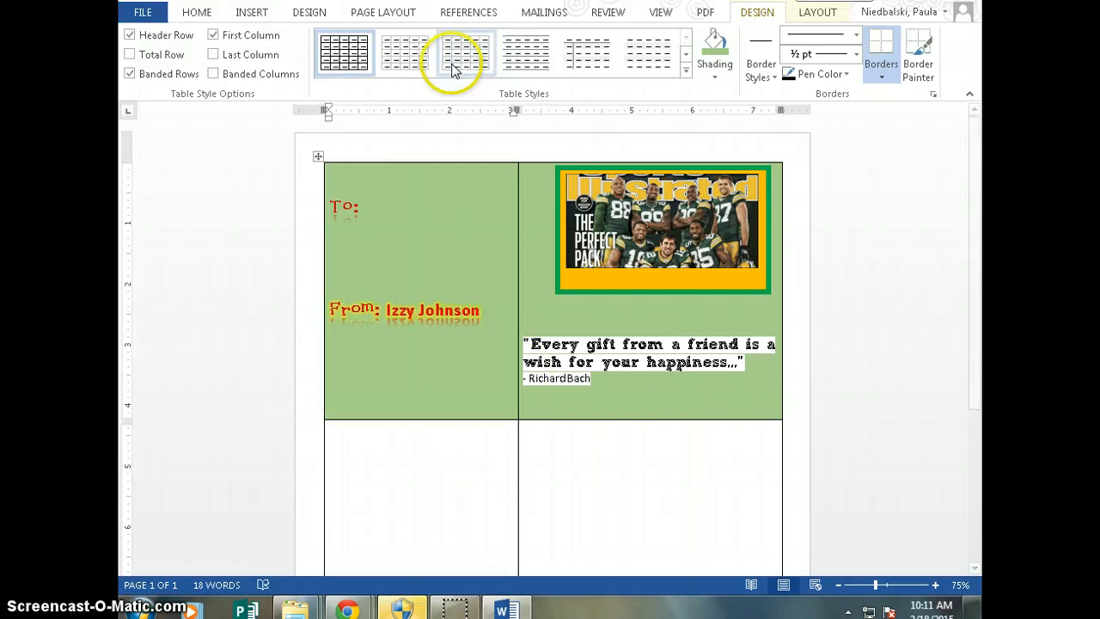
{"action": "left_click", "coordinate": [343, 53]}
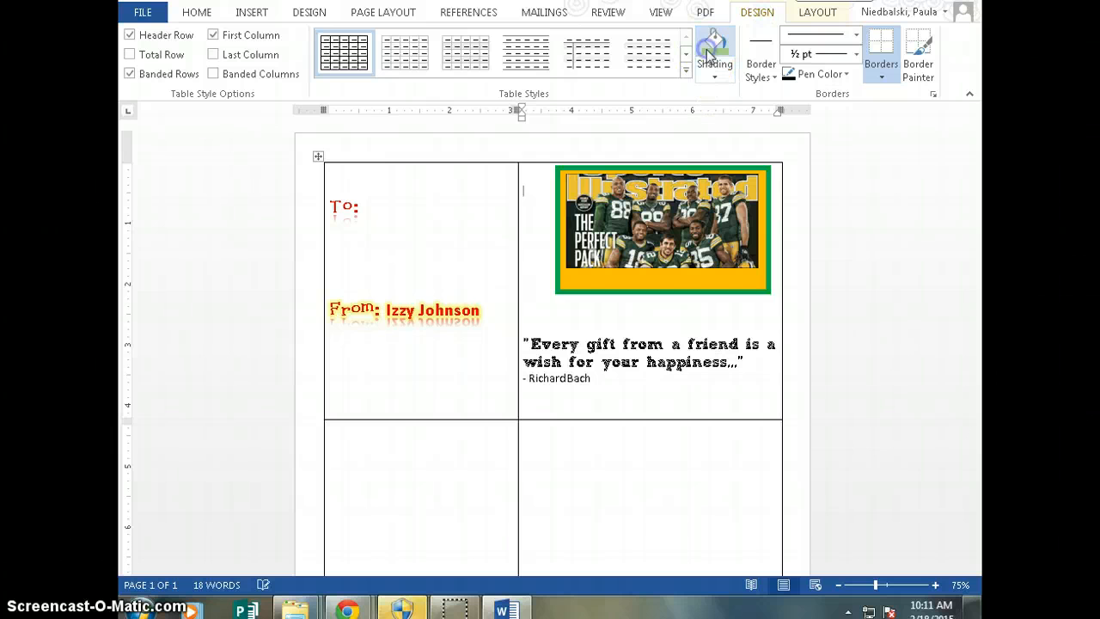
{"action": "left_click", "coordinate": [714, 47]}
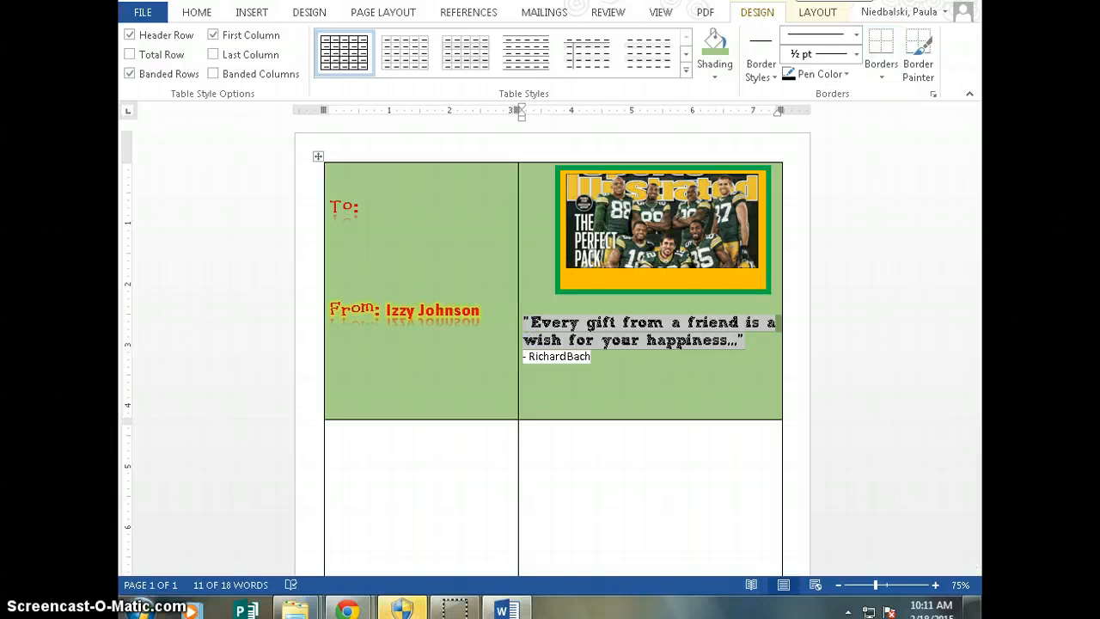
Center and enlarge the Richard Bach quote, then retype 'Every gift from a f' above it.
{"action": "left_click", "coordinate": [196, 12]}
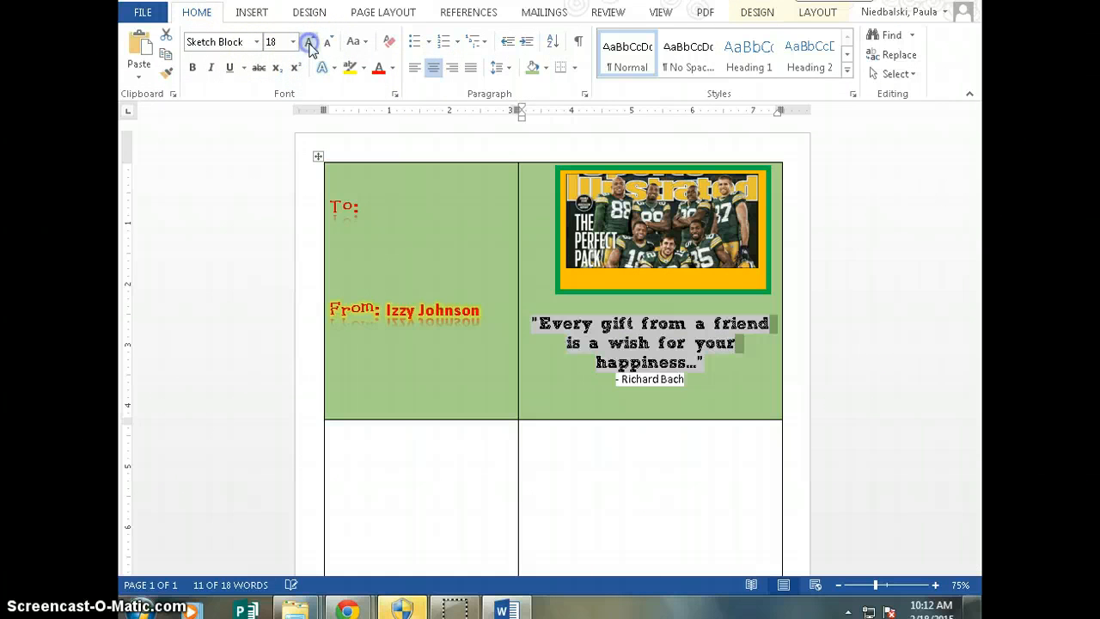
{"action": "left_click", "coordinate": [309, 42]}
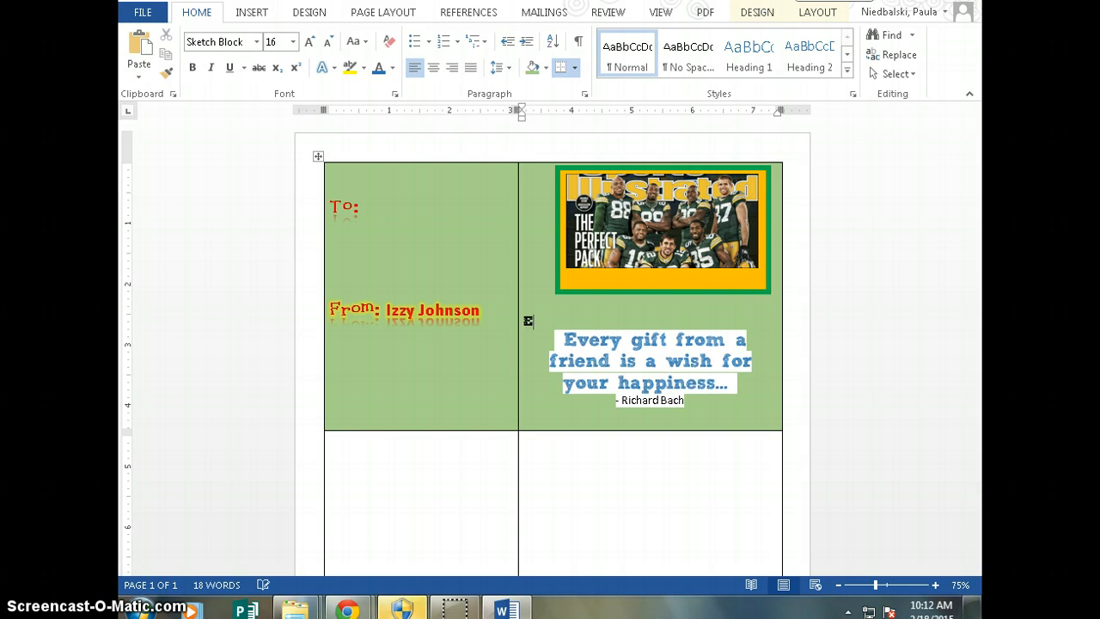
{"action": "type", "text": "Every gift"}
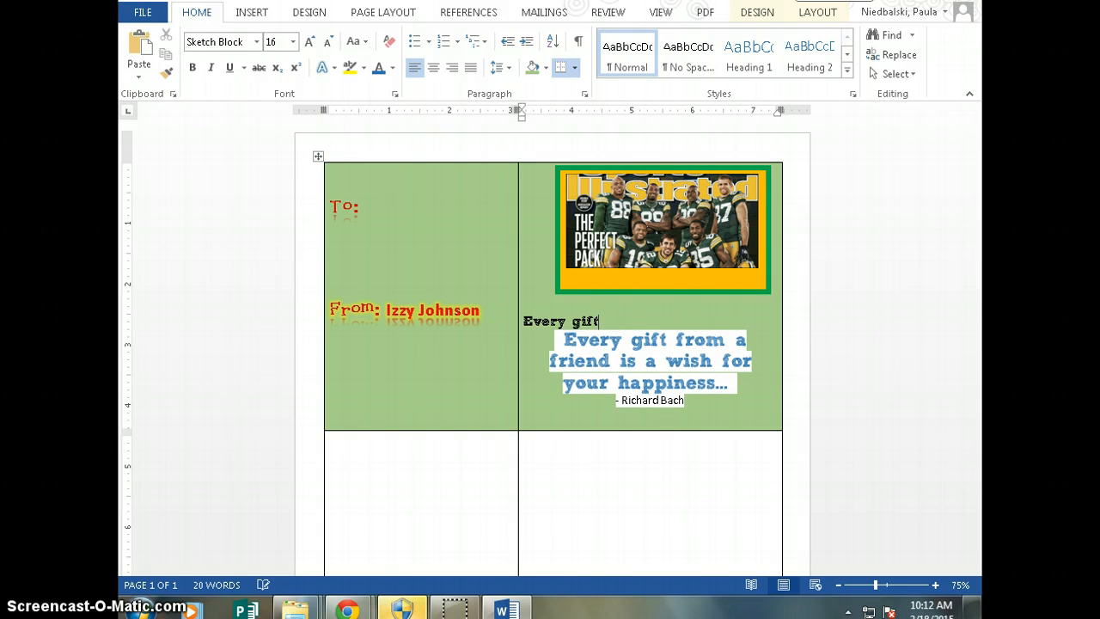
{"action": "type", "text": "from a f"}
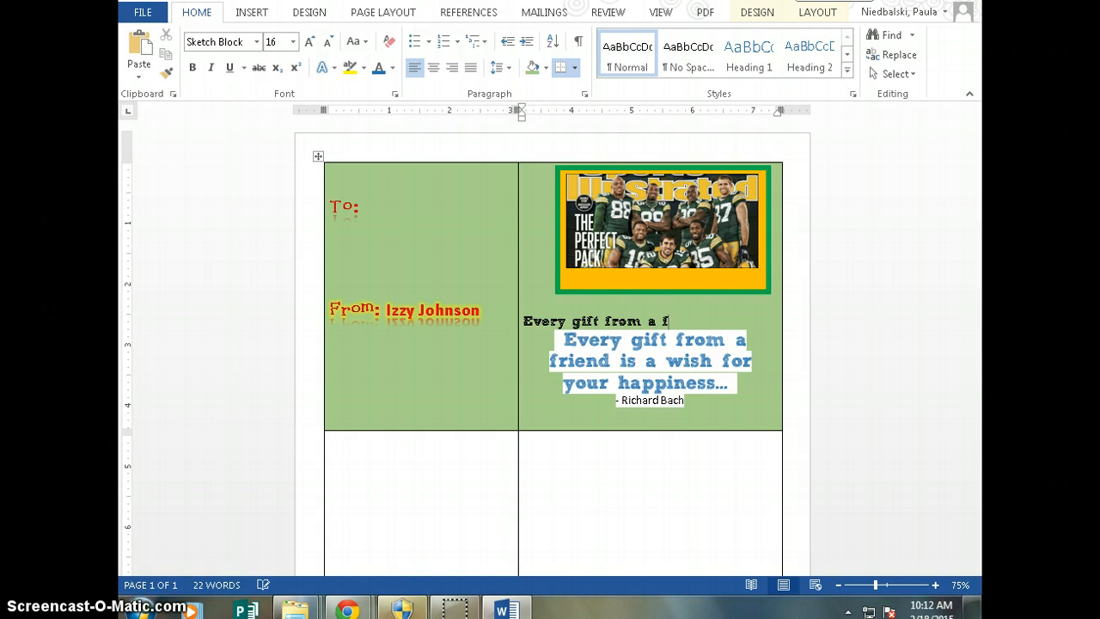